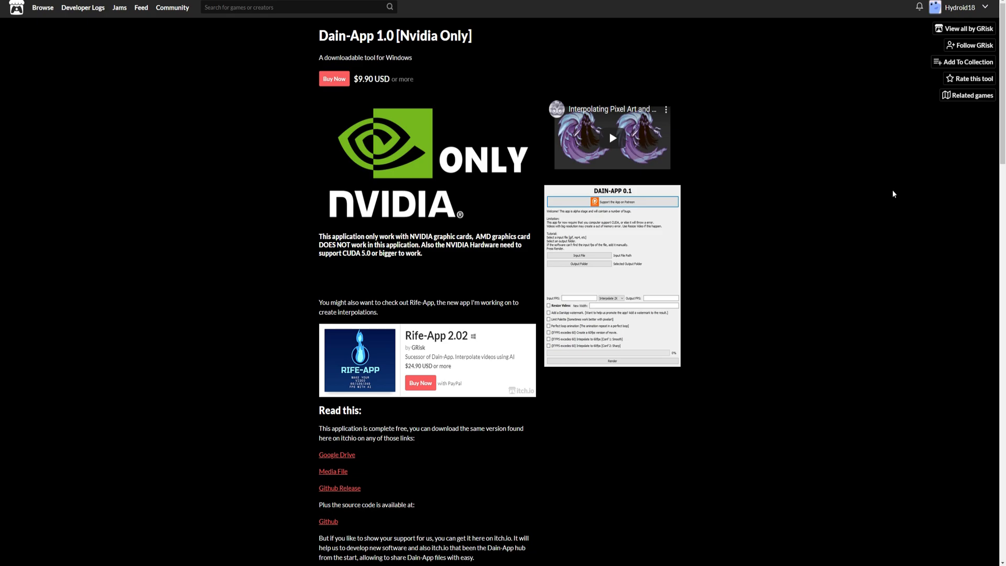
{"action": "mouse_move", "coordinate": [585, 235]}
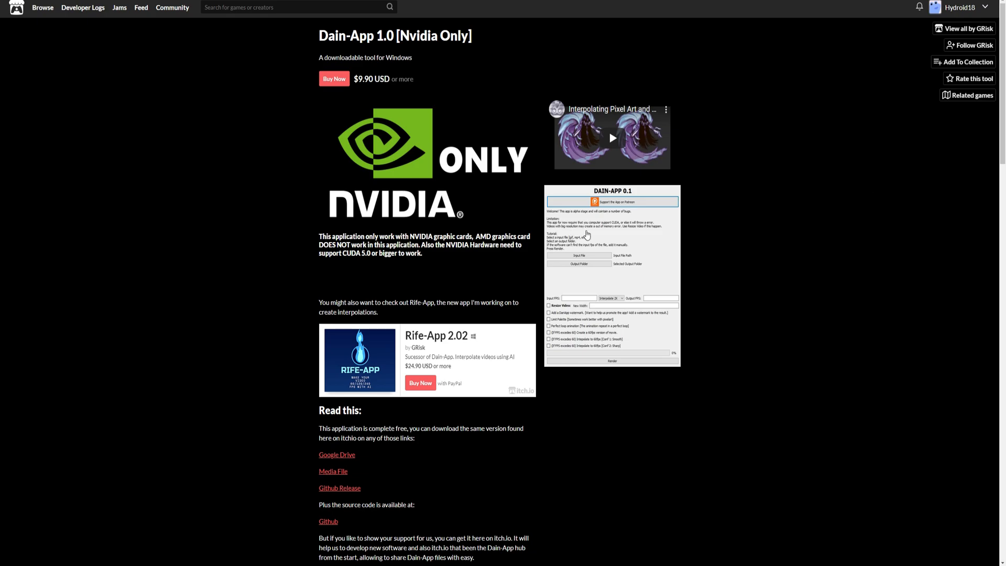
{"action": "mouse_move", "coordinate": [469, 274]}
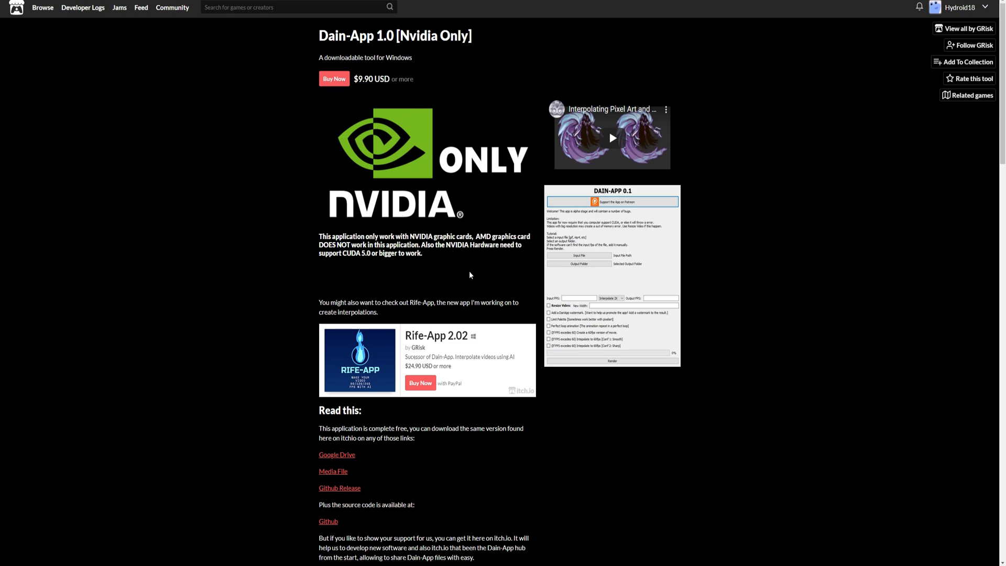
Scroll to the Dain-App releases, open DAIN_APP.Alpha.1.0 and start downloading its Windows .rar
{"action": "scroll", "scroll_direction": "down", "scroll_amount": 3}
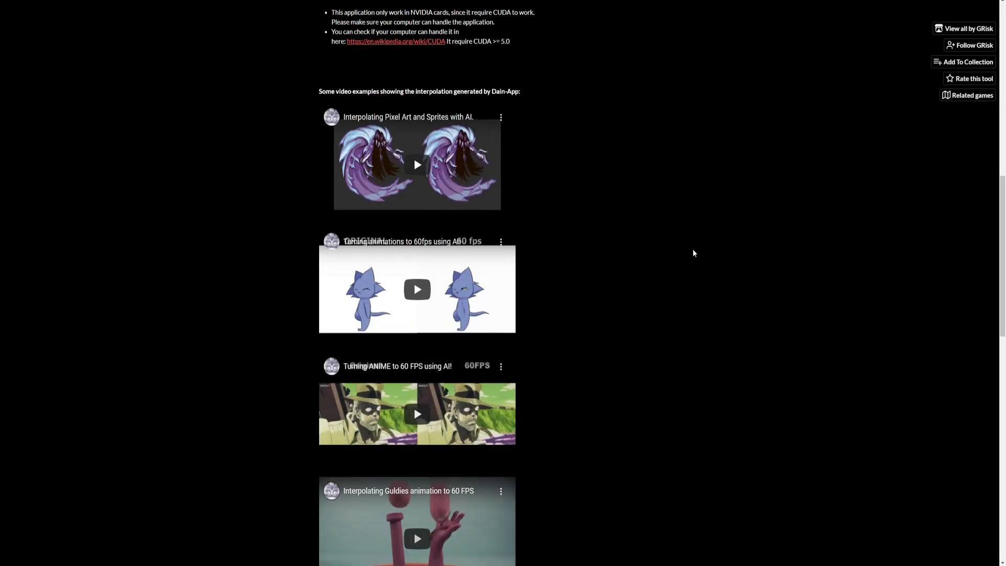
{"action": "scroll", "scroll_direction": "down", "scroll_amount": 3}
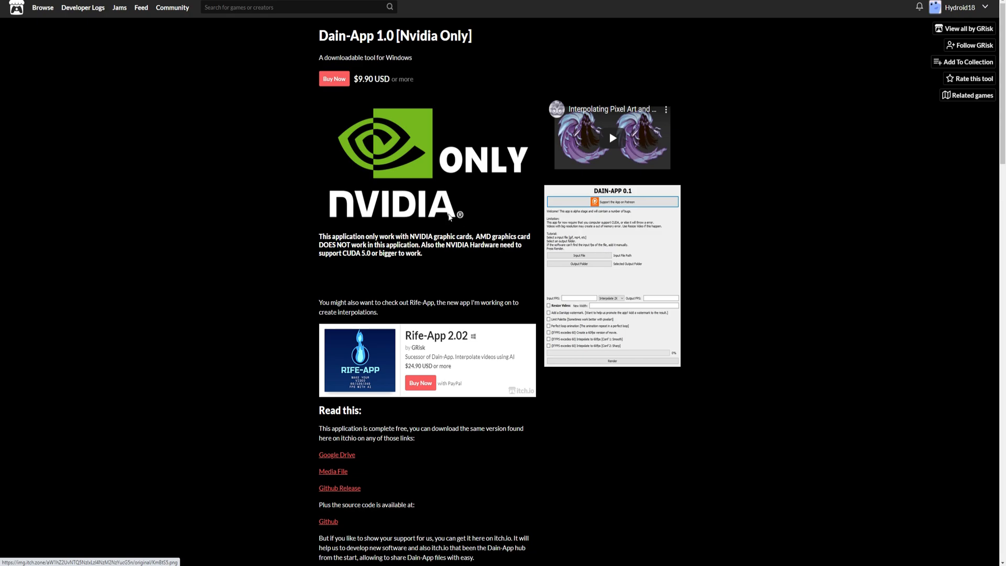
{"action": "mouse_move", "coordinate": [477, 193]}
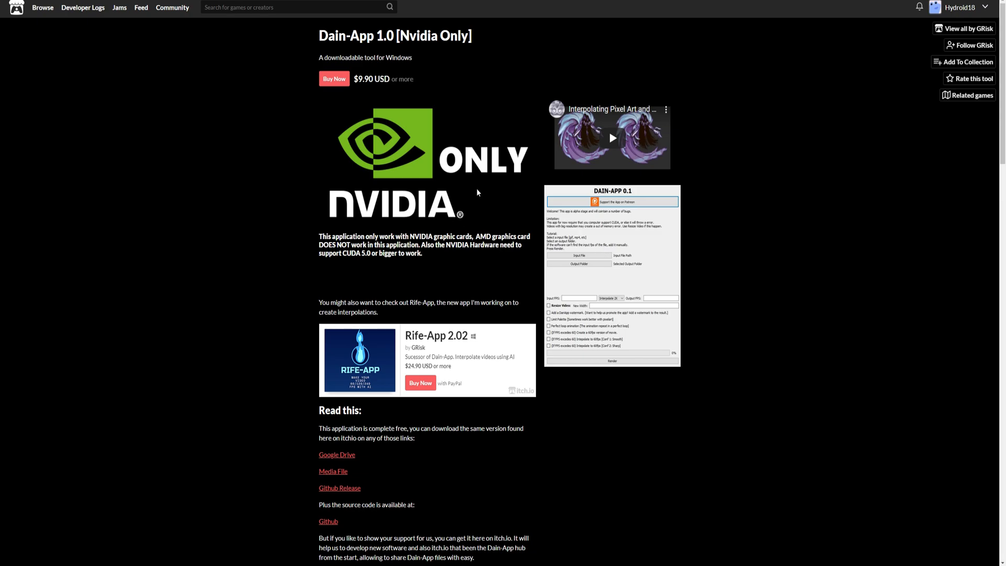
{"action": "scroll", "scroll_direction": "down", "scroll_amount": 3}
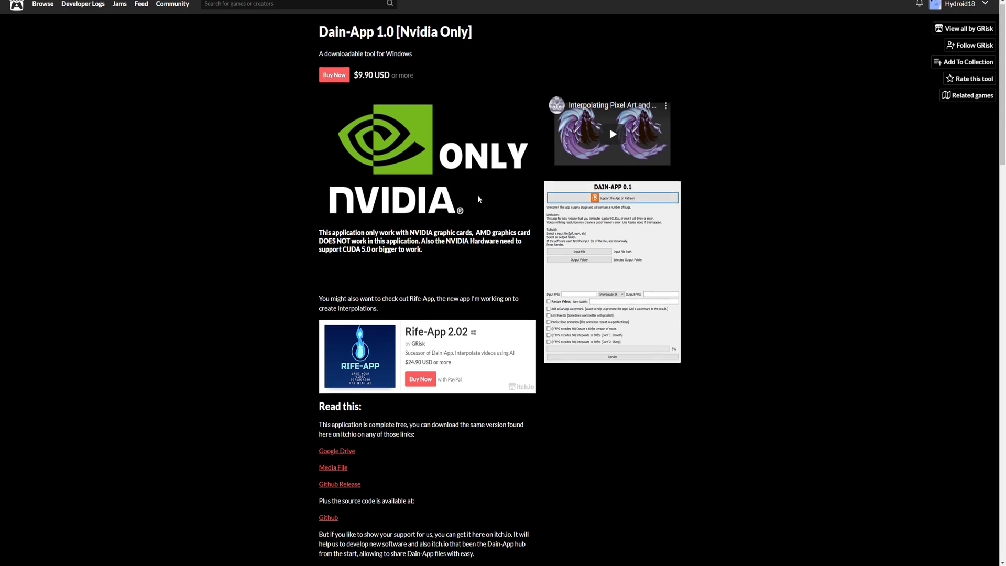
{"action": "scroll", "scroll_direction": "down", "scroll_amount": 3}
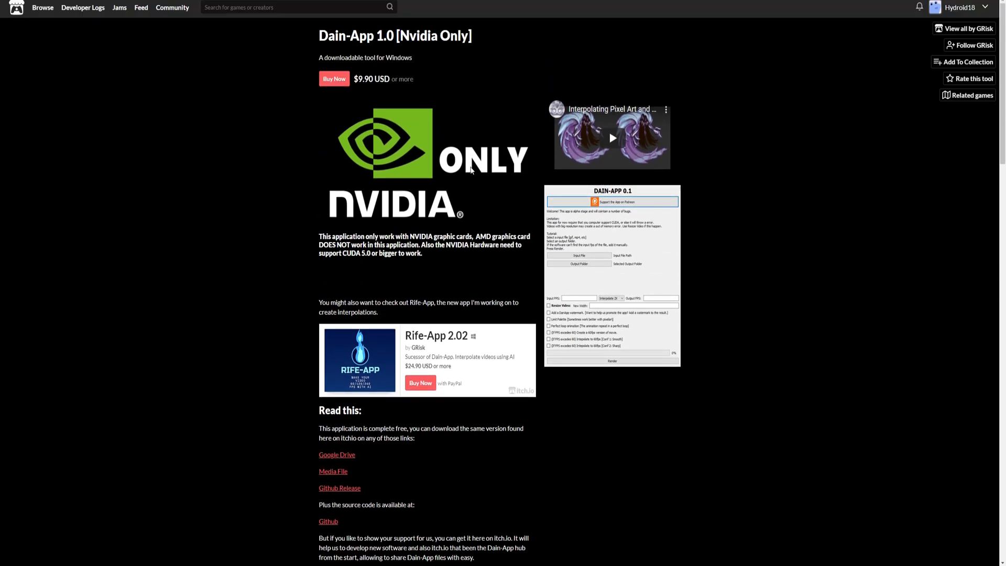
{"action": "scroll", "scroll_direction": "down", "scroll_amount": 3}
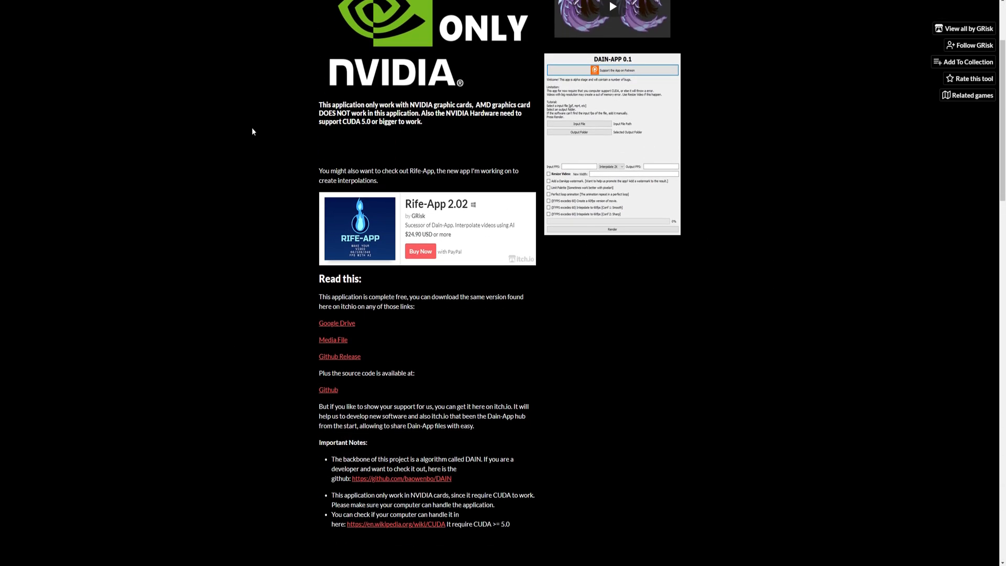
{"action": "scroll", "scroll_direction": "down", "scroll_amount": 3}
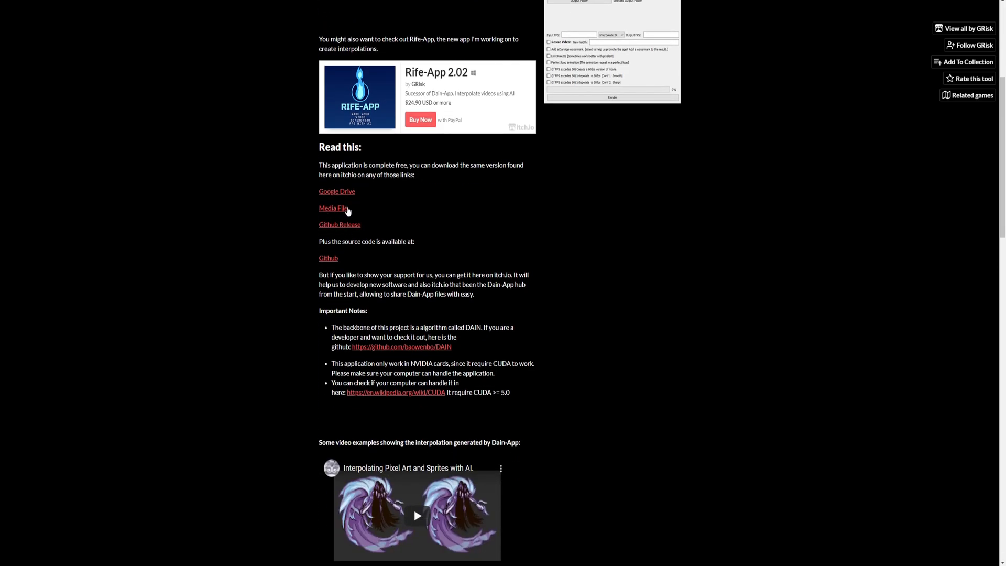
{"action": "left_click", "coordinate": [337, 191]}
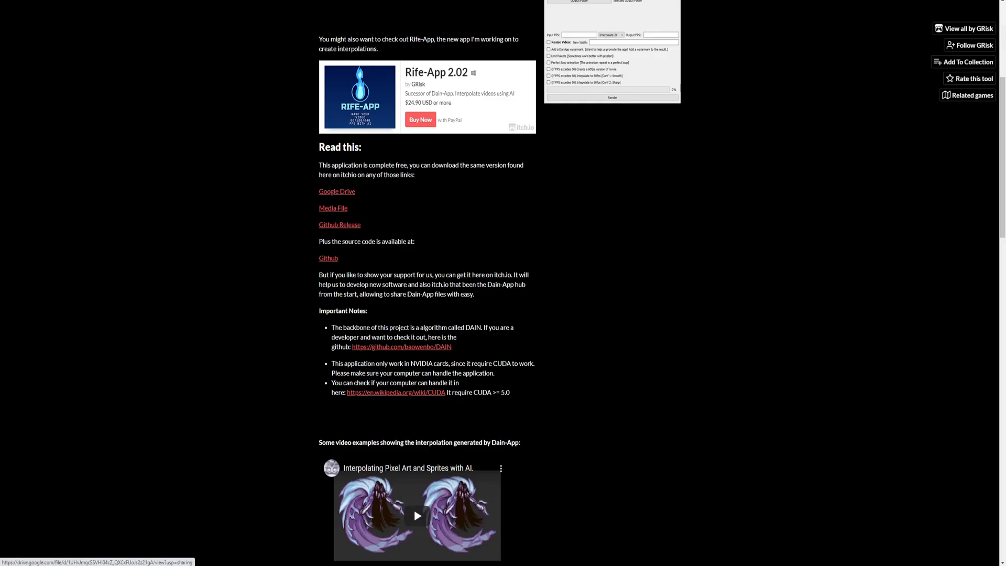
{"action": "left_click", "coordinate": [340, 225]}
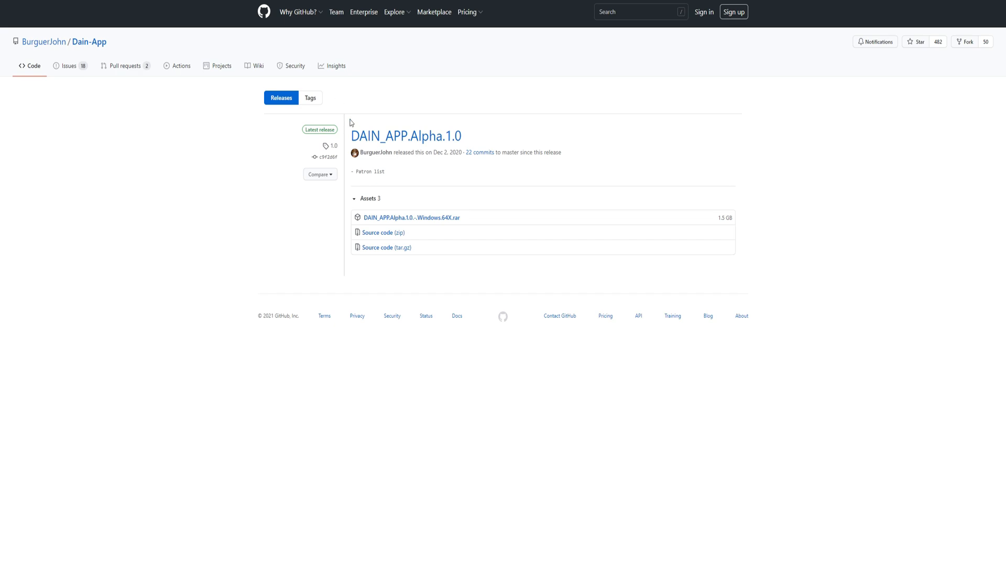
{"action": "mouse_move", "coordinate": [251, 370]}
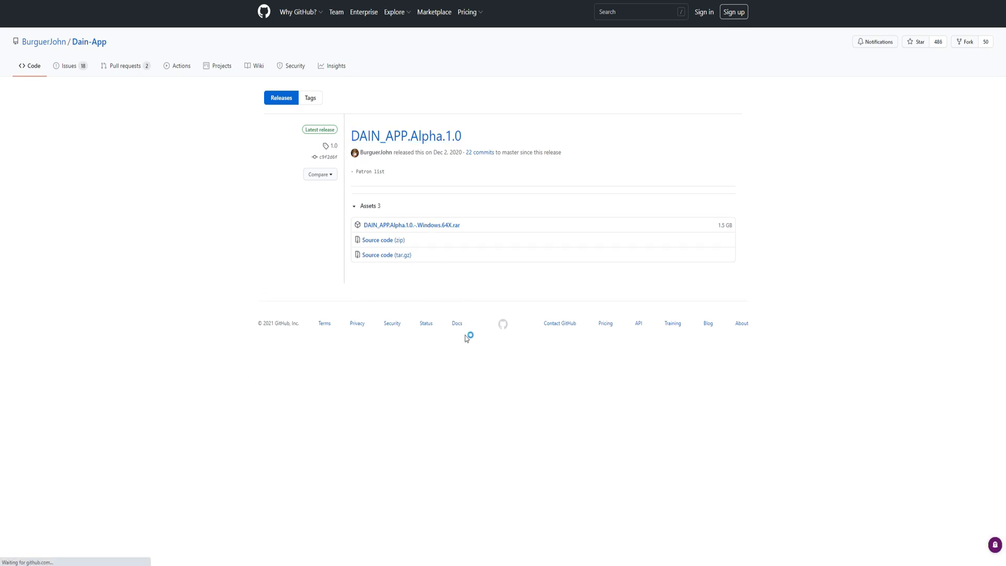
{"action": "left_click", "coordinate": [412, 225]}
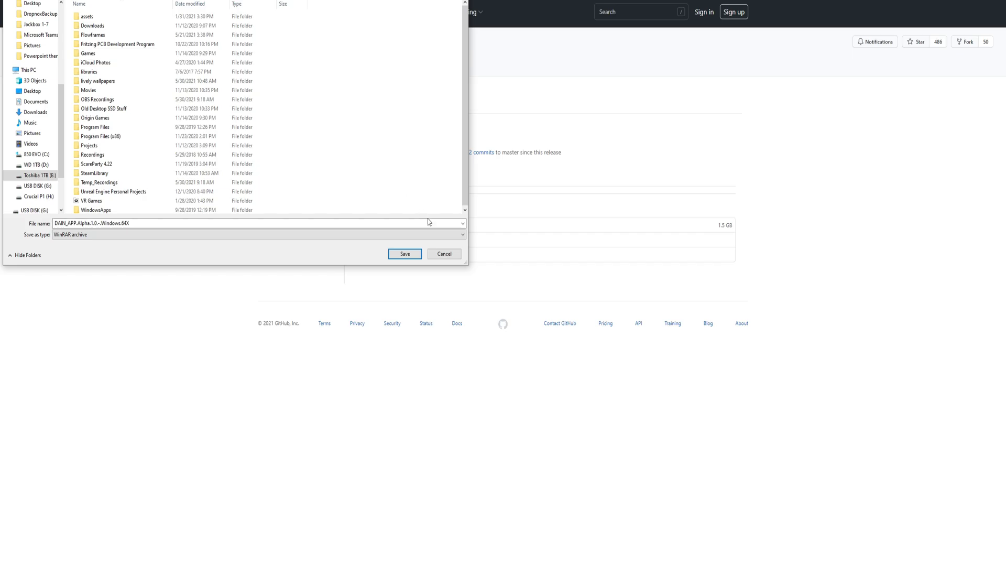
Save the DAIN_APP archive to the Toshiba 1TB drive and open the extracted Alpha 1.0 folder
{"action": "left_click", "coordinate": [404, 254]}
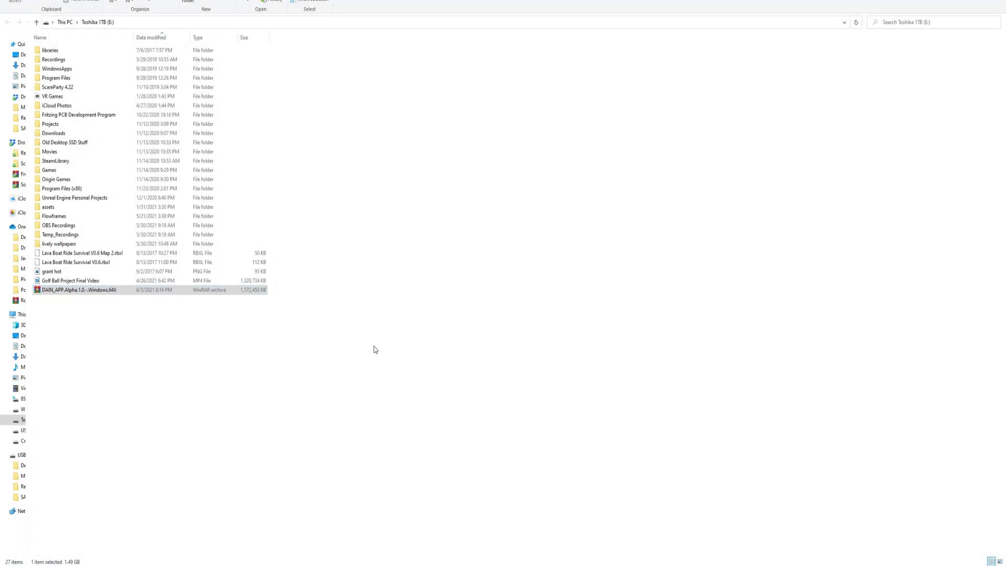
{"action": "double_click", "coordinate": [80, 289]}
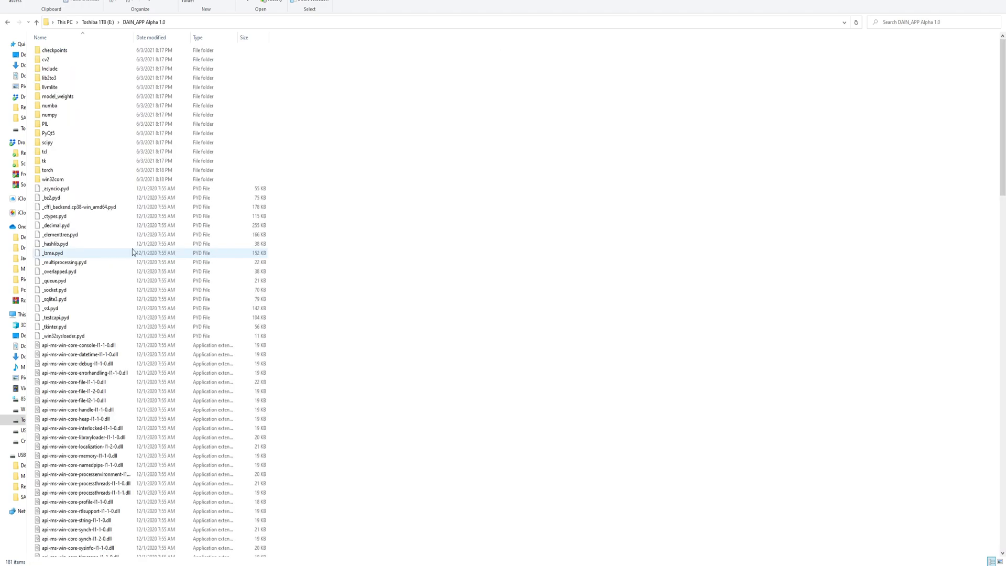
Run DAINAPP.exe from the extracted folder until the DAIN-APP 1.00 window appears
{"action": "left_click", "coordinate": [52, 164]}
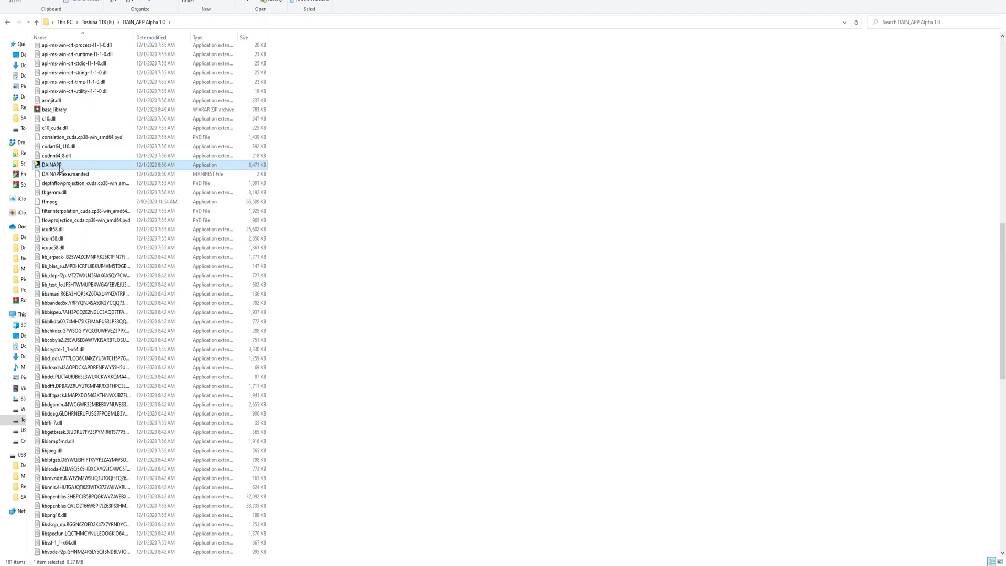
{"action": "double_click", "coordinate": [51, 164]}
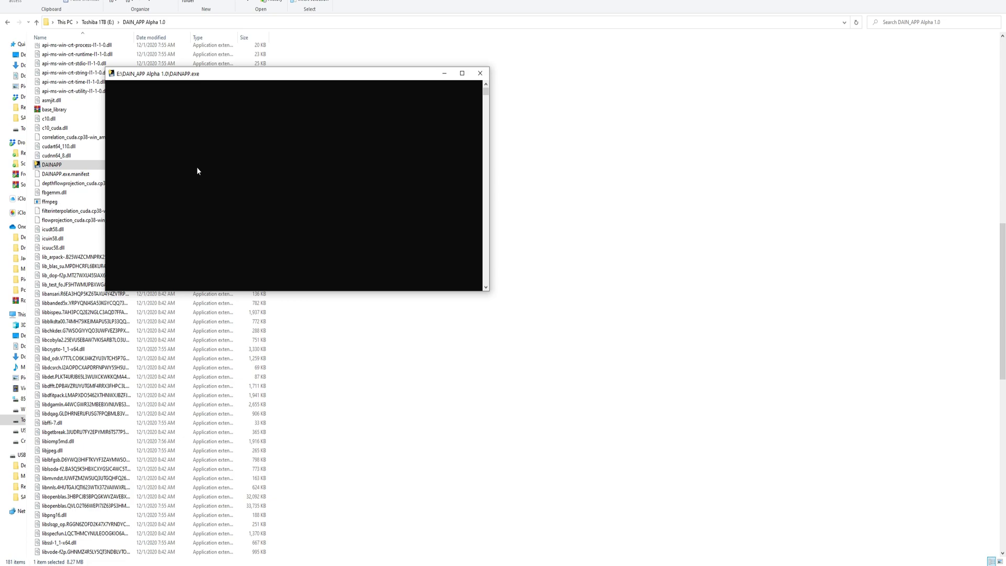
{"action": "mouse_move", "coordinate": [332, 466]}
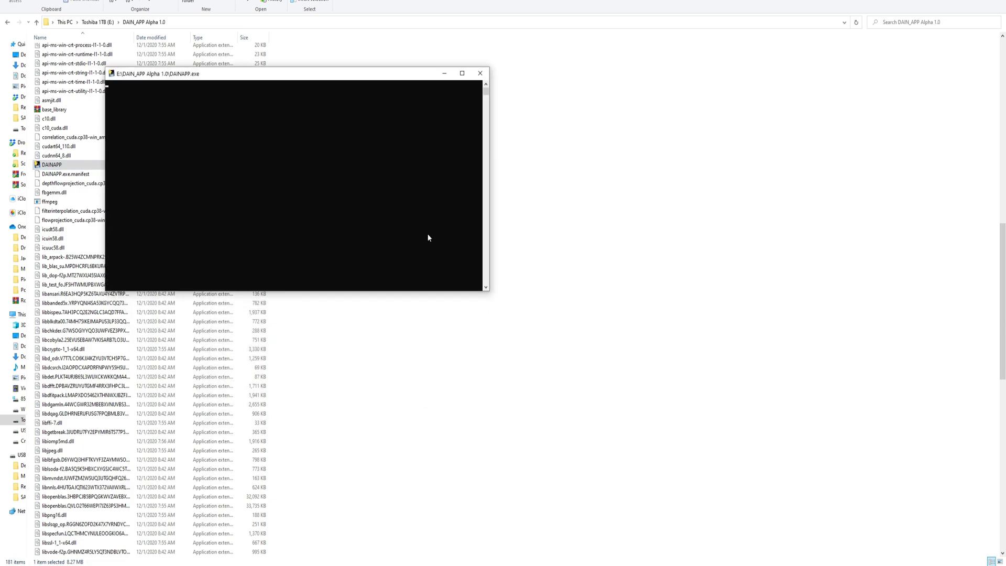
{"action": "double_click", "coordinate": [51, 164]}
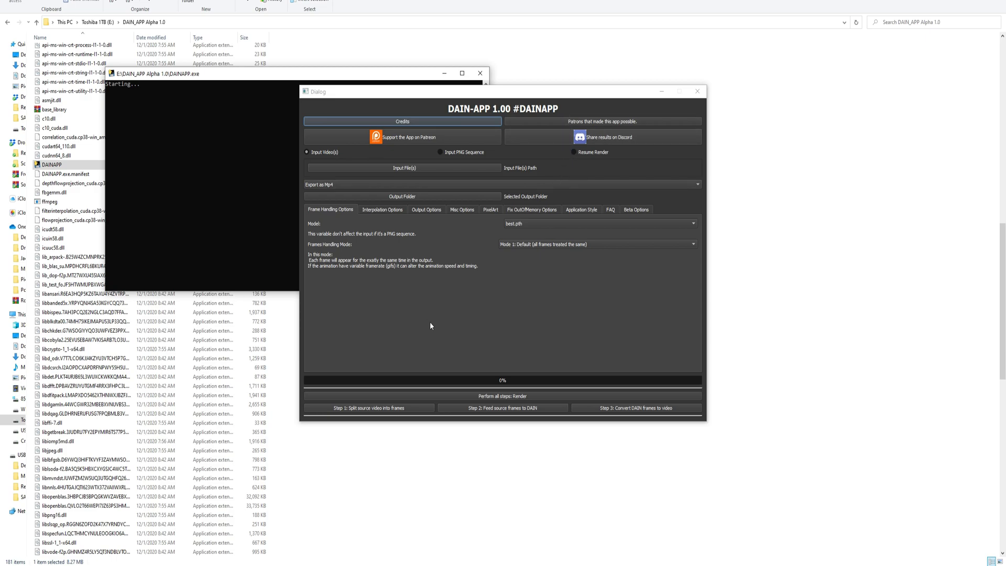
Glance at Interpolation Options with the GTX 1070 device, then return to Frame Handling Options
{"action": "left_click", "coordinate": [382, 209]}
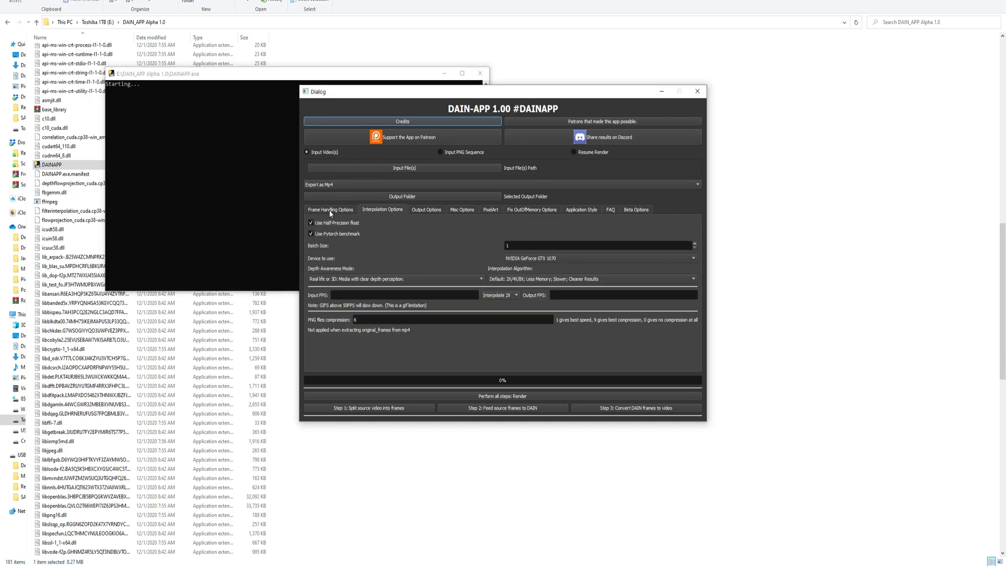
{"action": "left_click", "coordinate": [329, 209]}
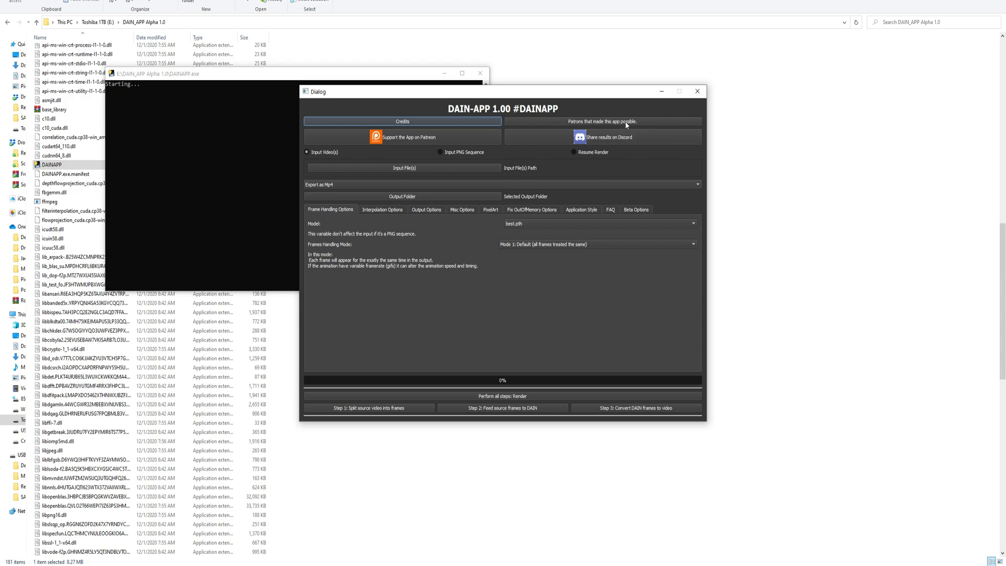
{"action": "mouse_move", "coordinate": [526, 200]}
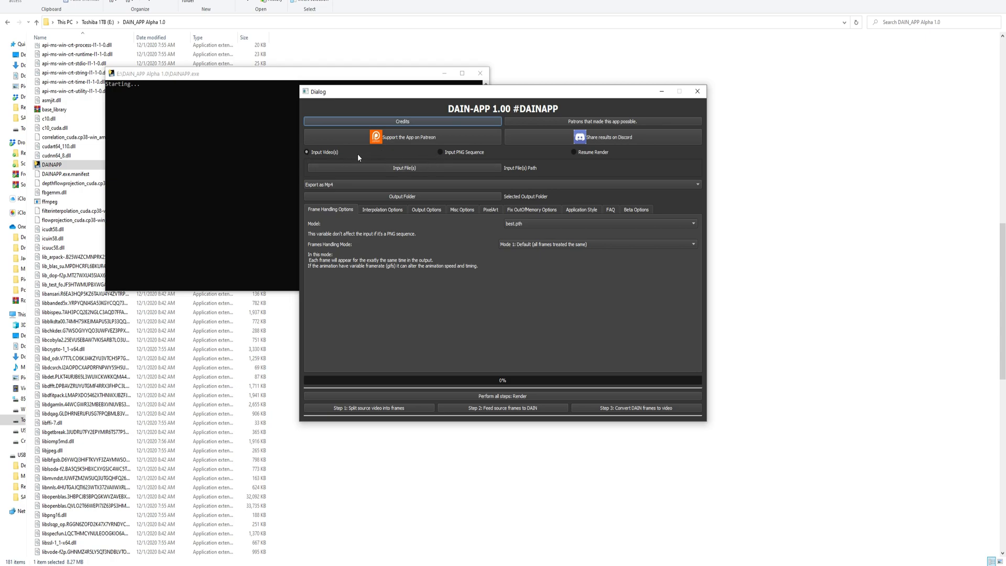
{"action": "mouse_move", "coordinate": [363, 159]}
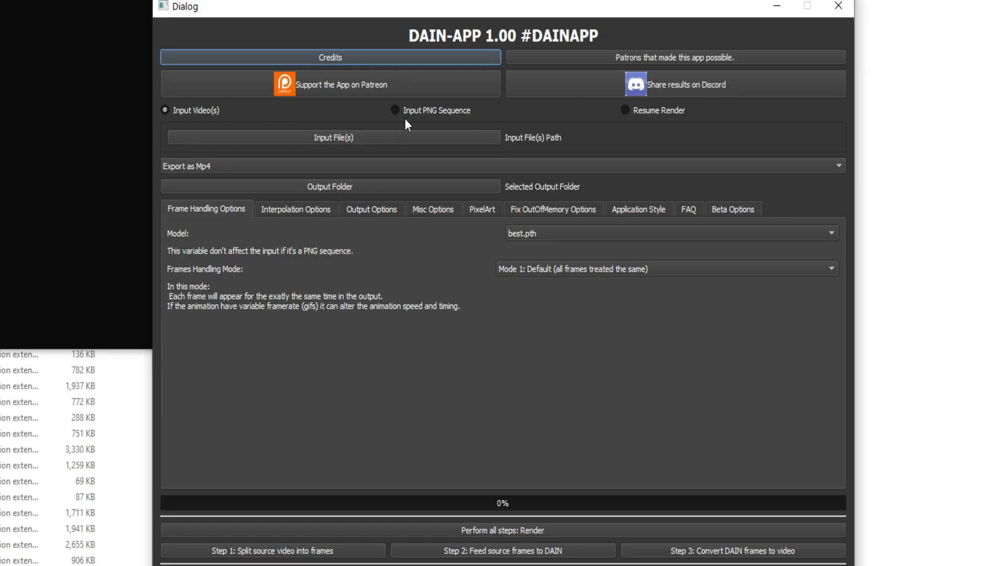
Toggle Resume Render back to Input Video(s) and load several source videos via Input File(s)
{"action": "left_click", "coordinate": [625, 110]}
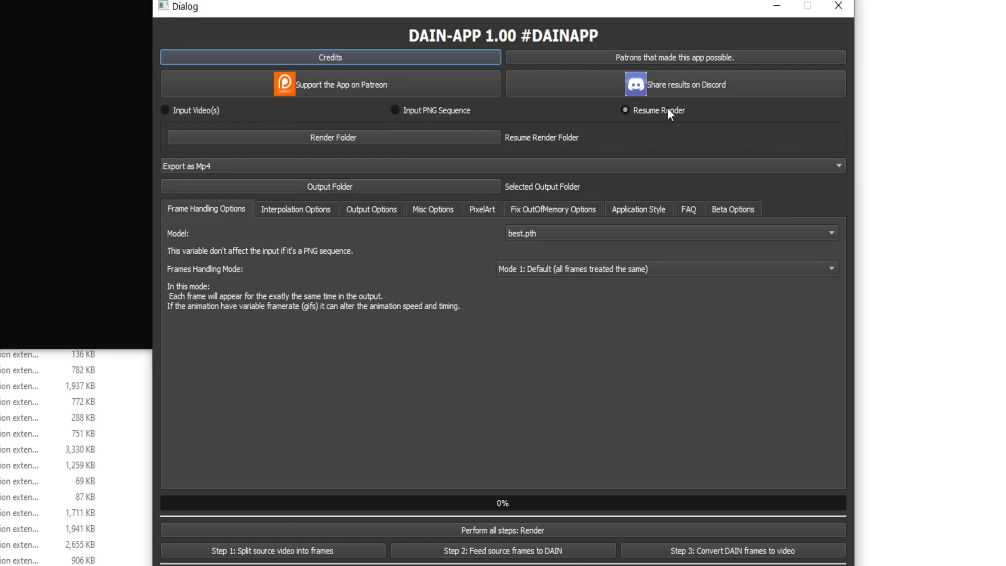
{"action": "left_click", "coordinate": [163, 110]}
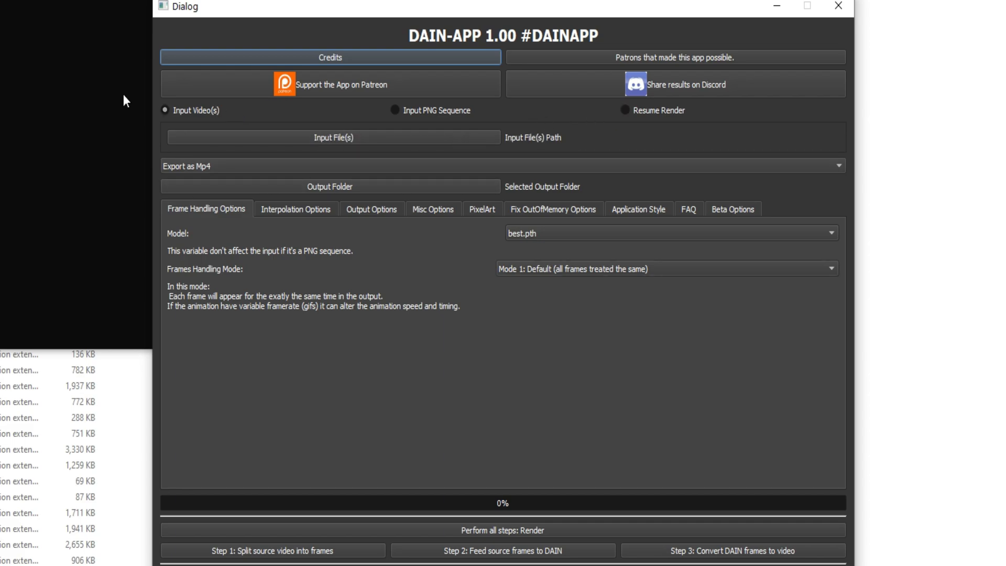
{"action": "left_click", "coordinate": [500, 166]}
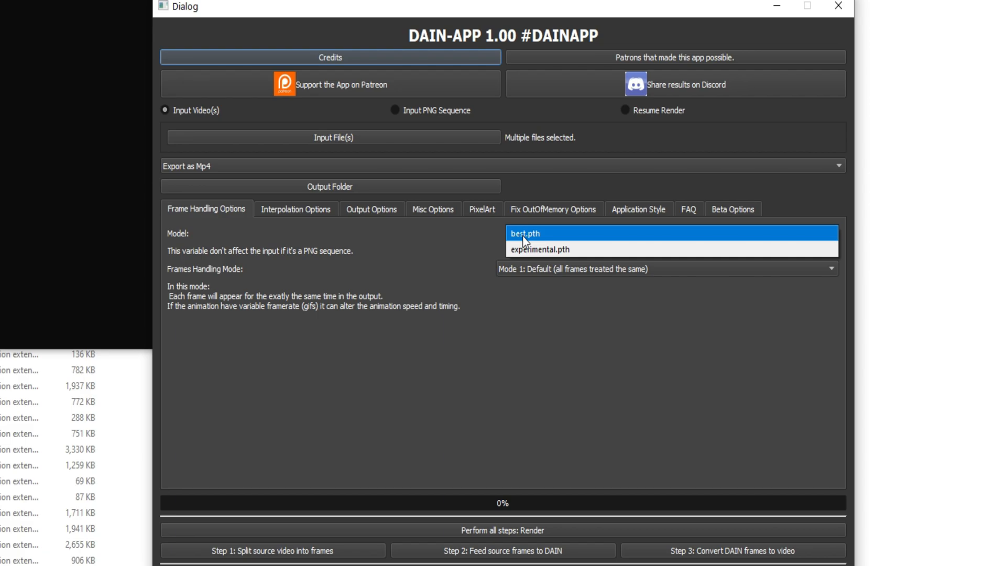
Keep the best.pth model and the default Frames Handling Mode 1
{"action": "left_click", "coordinate": [525, 233]}
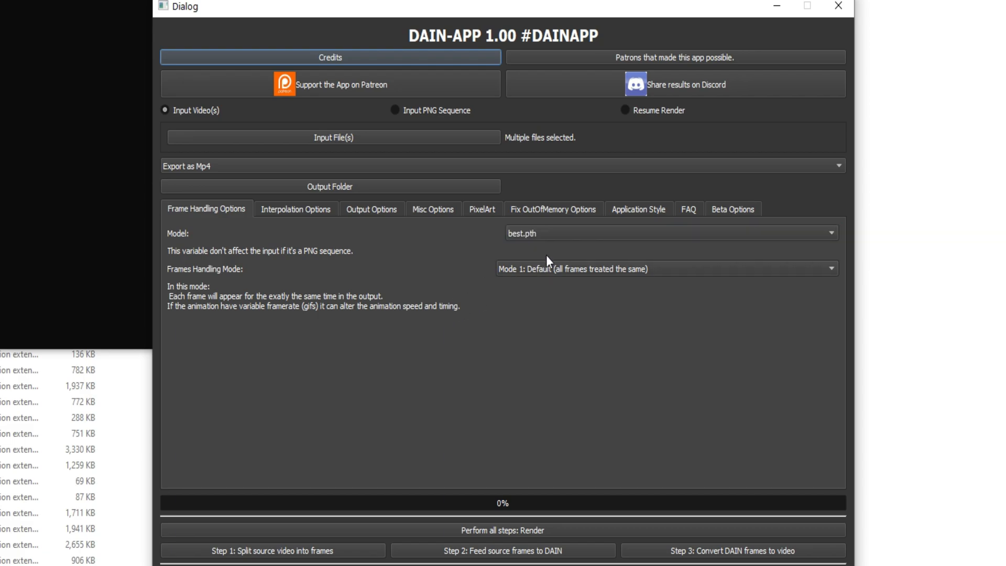
{"action": "left_click", "coordinate": [667, 268]}
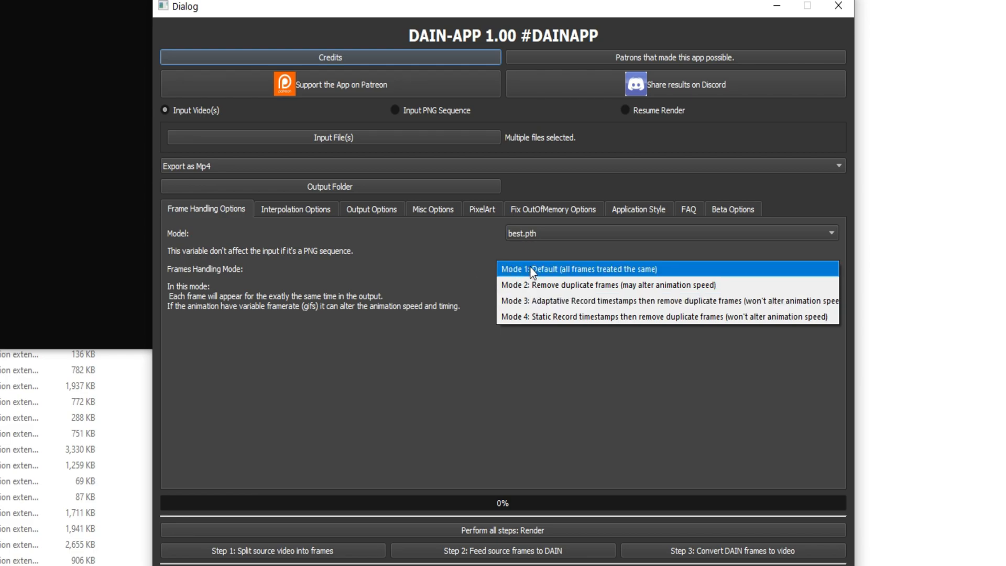
{"action": "left_click", "coordinate": [295, 209]}
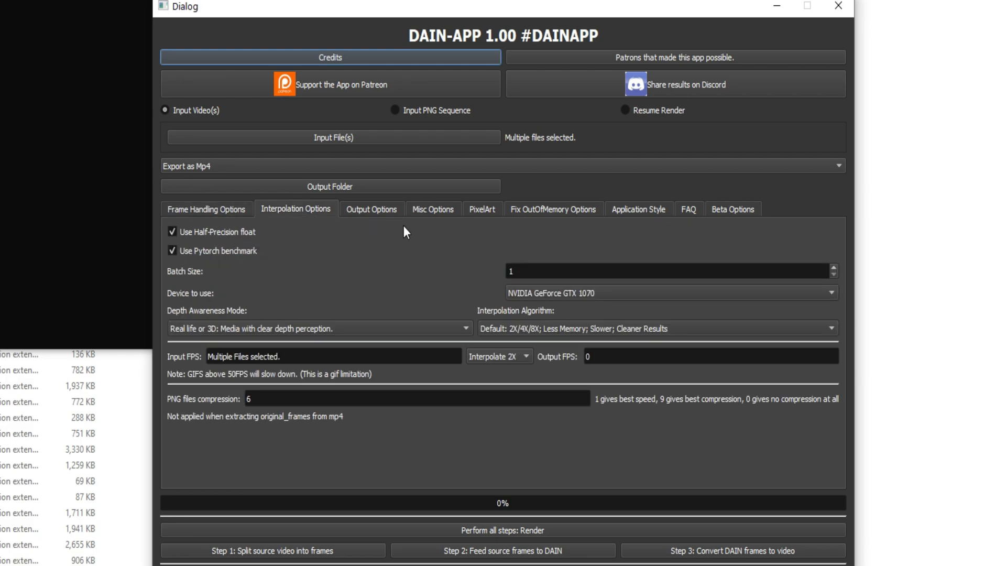
{"action": "mouse_move", "coordinate": [476, 229]}
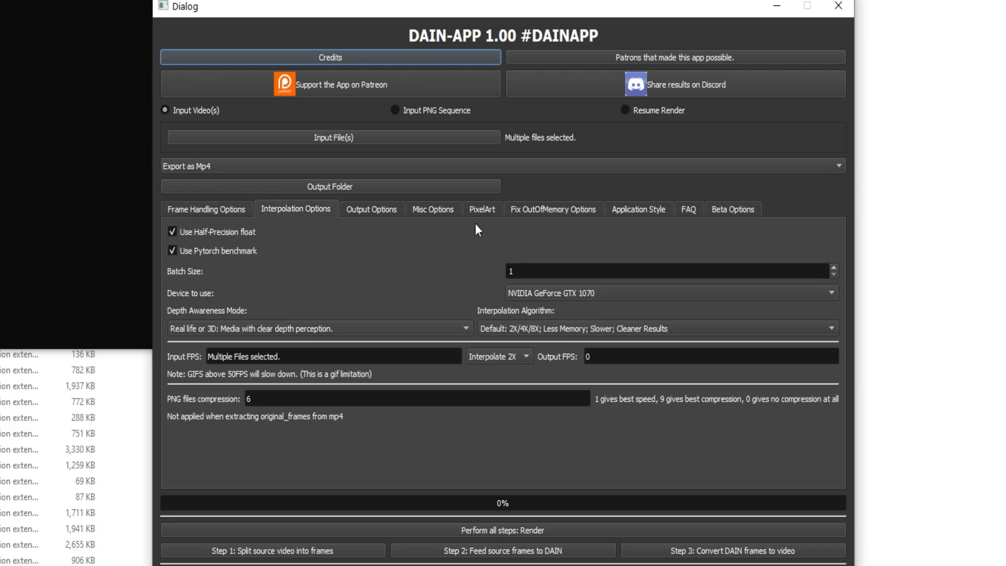
{"action": "mouse_move", "coordinate": [260, 266]}
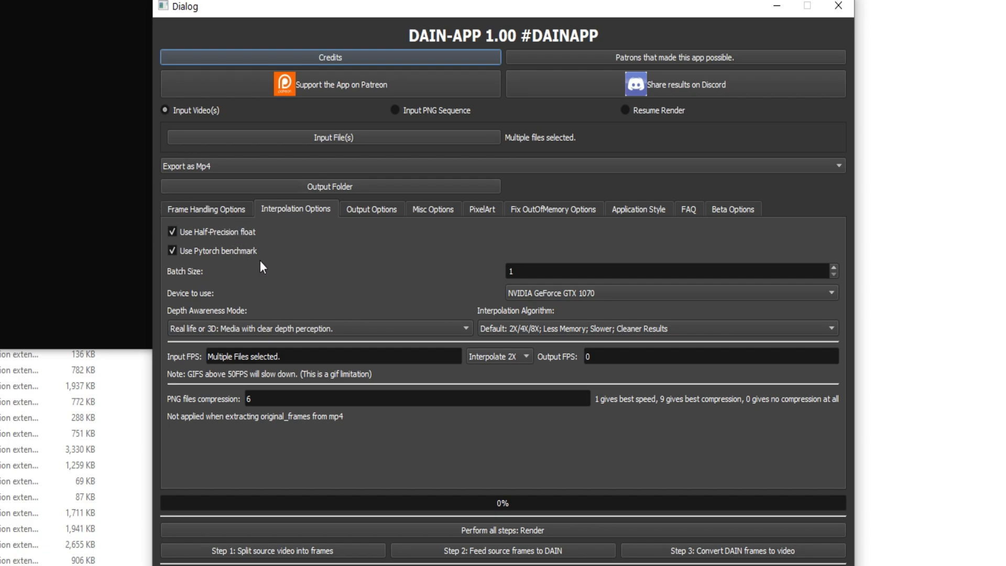
{"action": "mouse_move", "coordinate": [243, 244]}
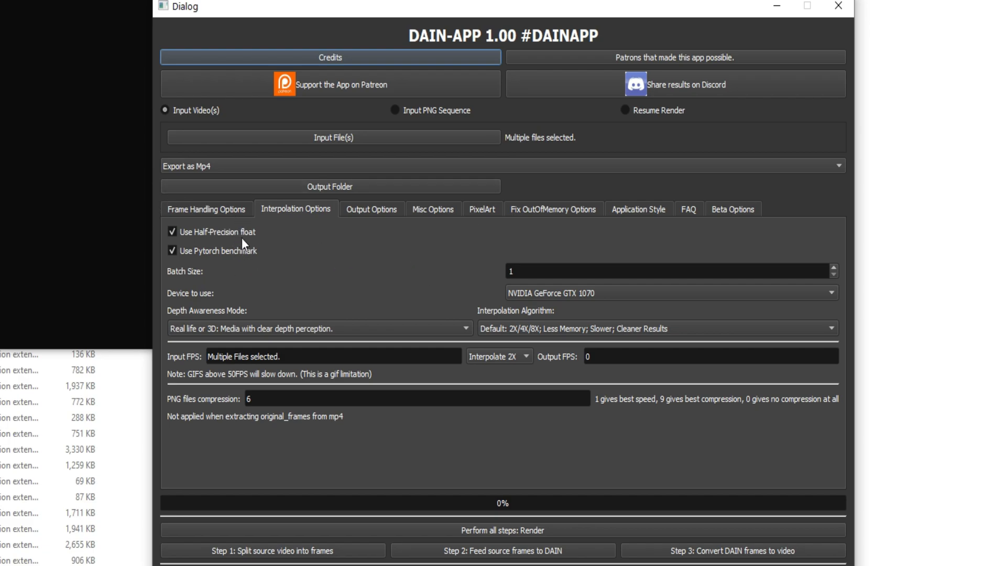
{"action": "mouse_move", "coordinate": [235, 241]}
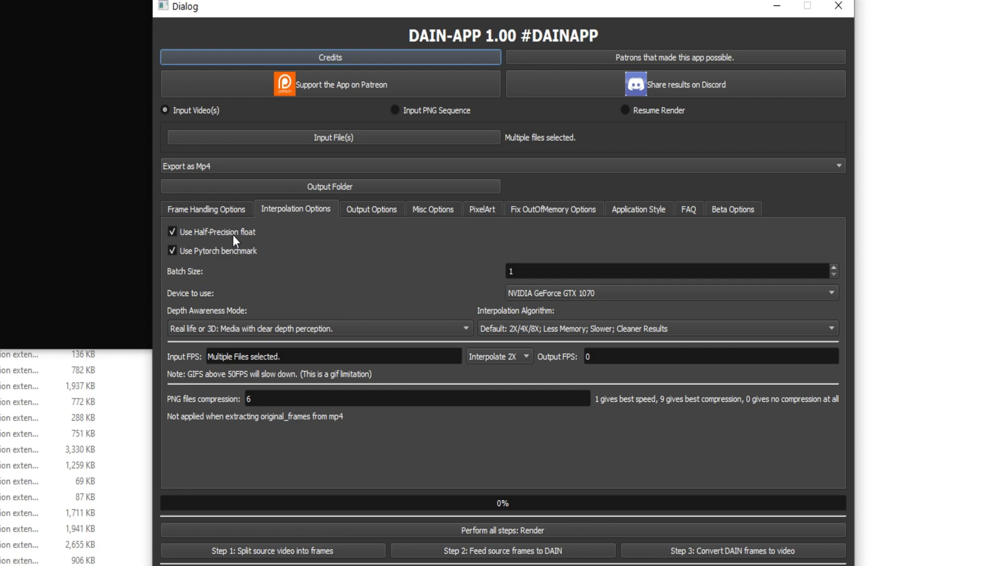
{"action": "mouse_move", "coordinate": [477, 257]}
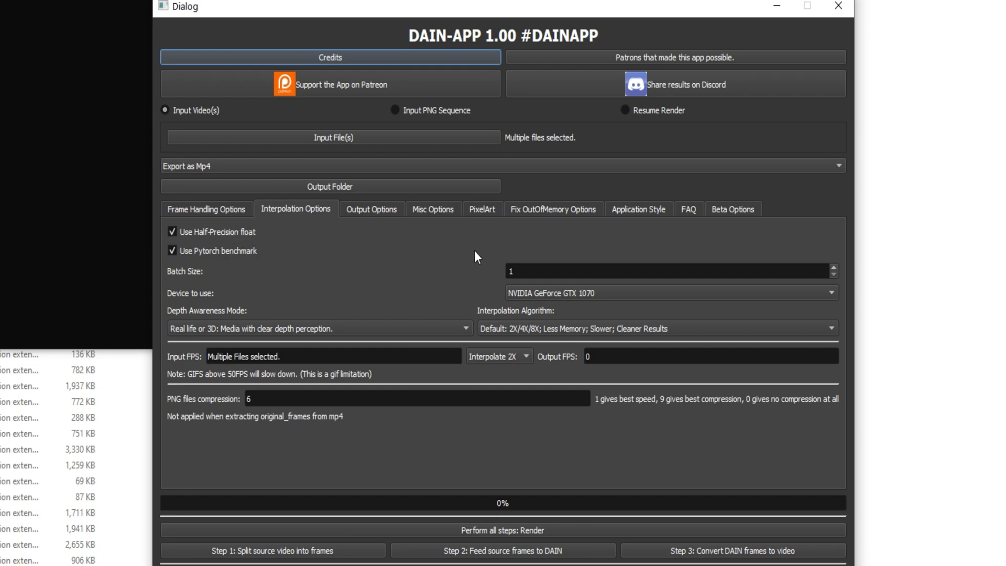
Review the Depth Awareness Mode choices and reselect 'Real life or 3D'
{"action": "left_click", "coordinate": [319, 328]}
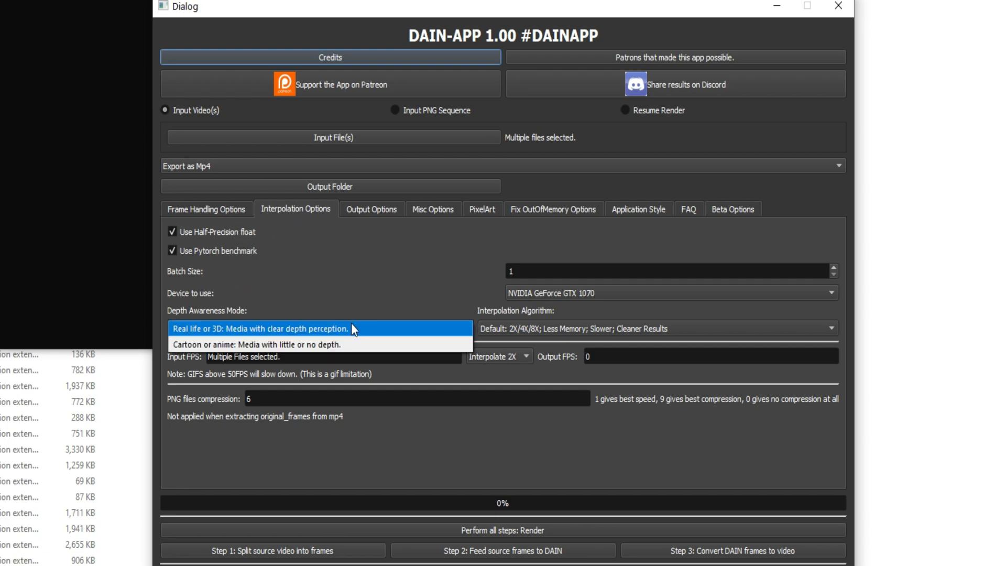
{"action": "mouse_move", "coordinate": [282, 345]}
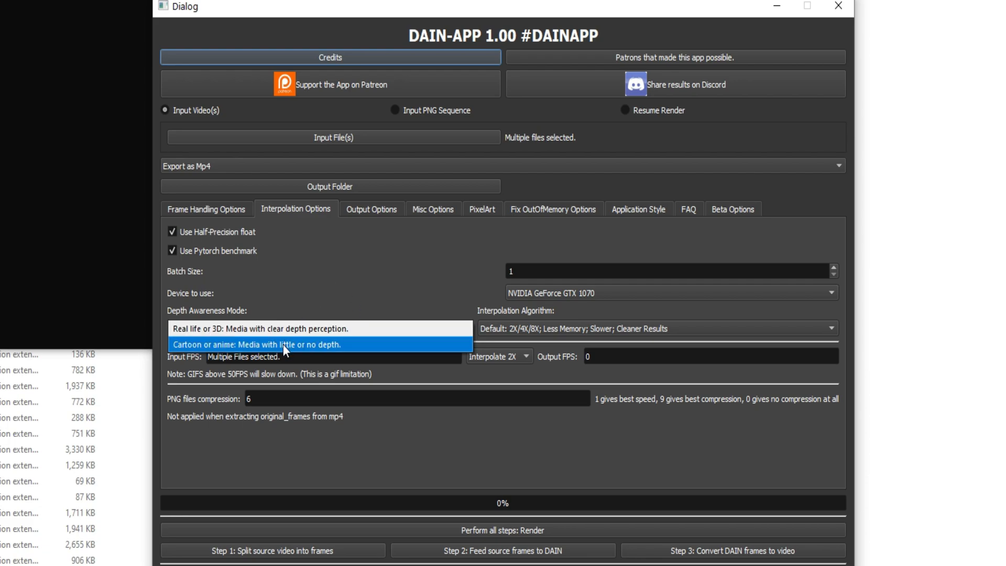
{"action": "mouse_move", "coordinate": [312, 328]}
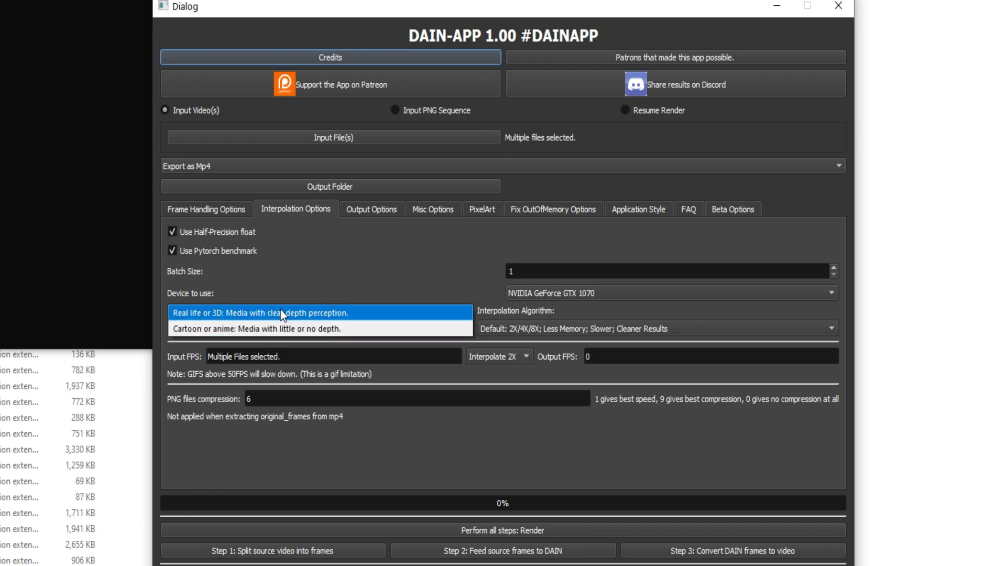
{"action": "left_click", "coordinate": [261, 312]}
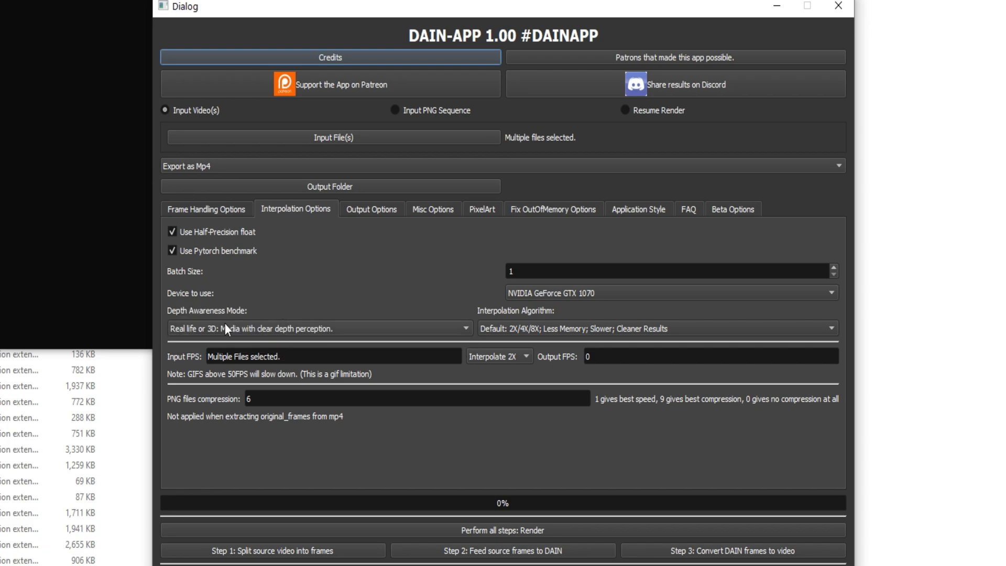
{"action": "left_click", "coordinate": [667, 328]}
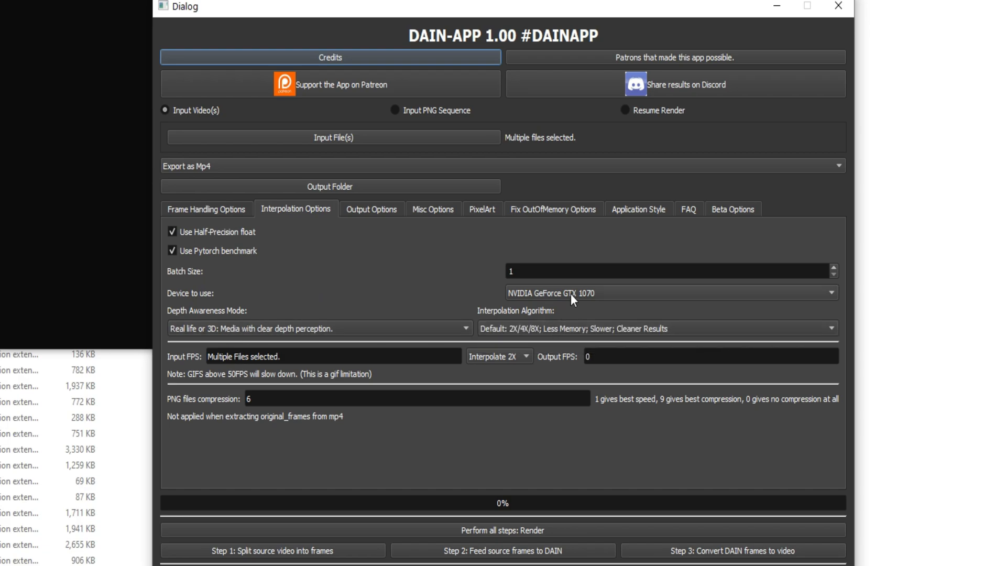
{"action": "mouse_move", "coordinate": [251, 255]}
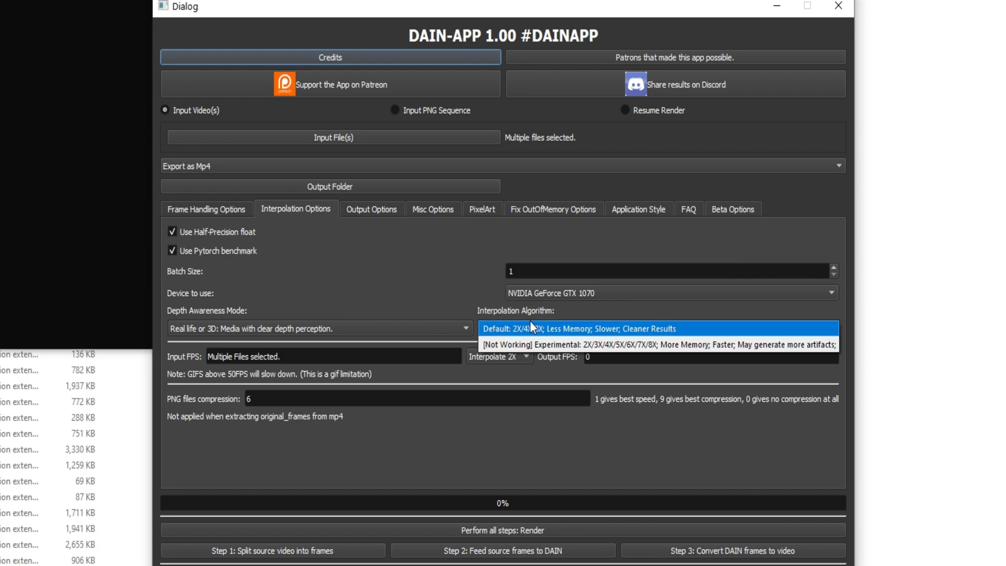
Keep the default 2X/4X/8X algorithm, set Batch Size to 1, and check PNG compression
{"action": "left_click", "coordinate": [657, 328]}
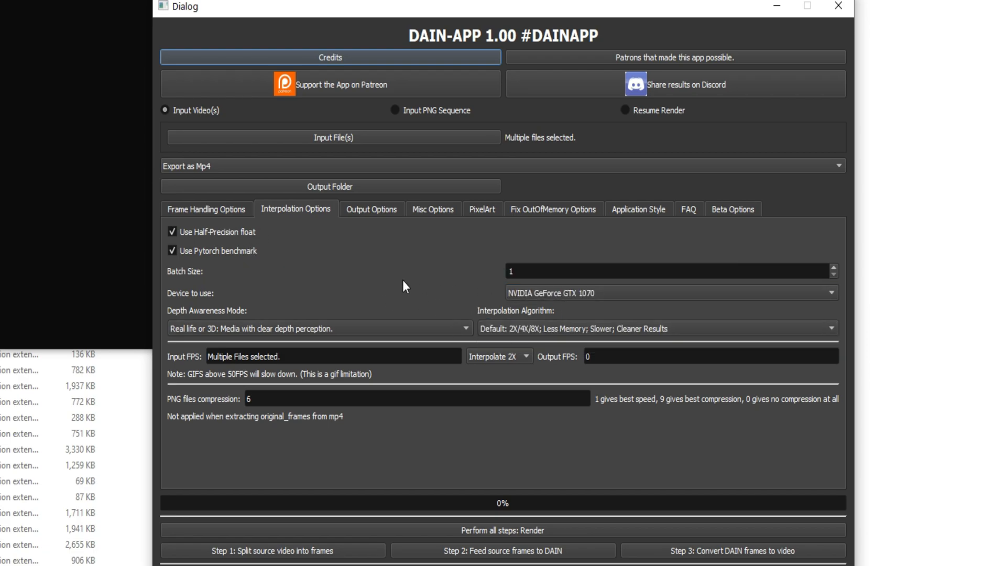
{"action": "left_click", "coordinate": [666, 271]}
{"action": "type", "text": "3"}
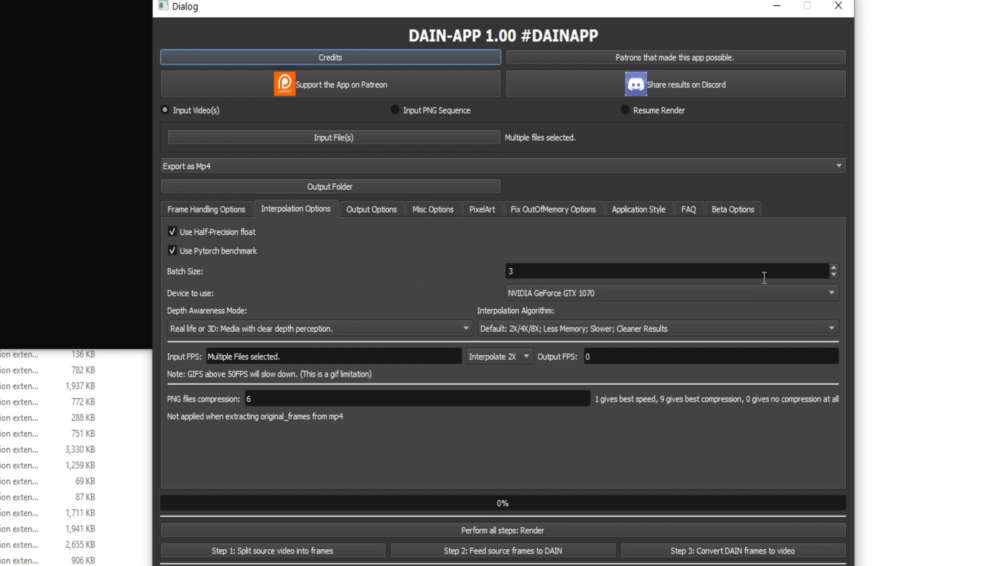
{"action": "left_click", "coordinate": [332, 356]}
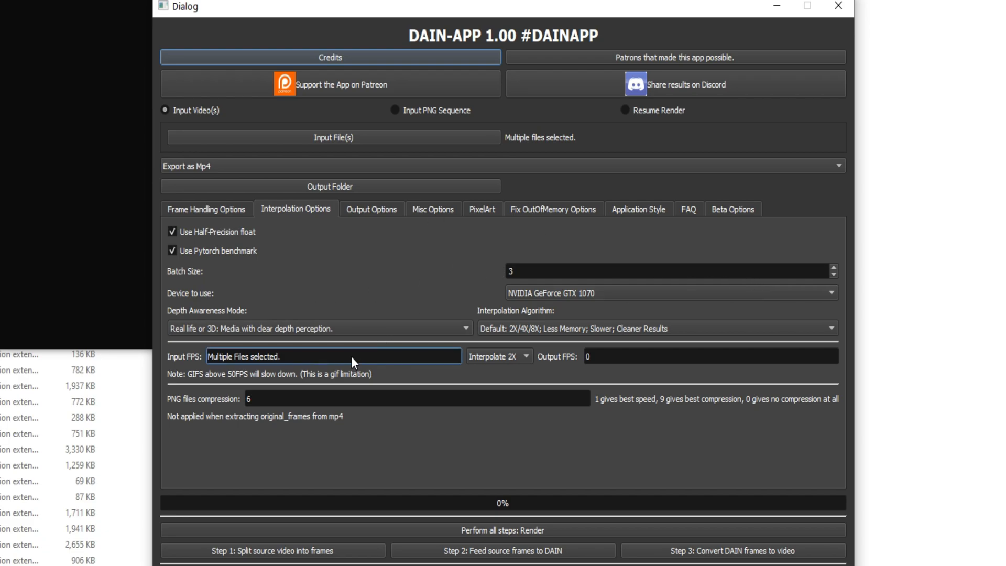
{"action": "left_click", "coordinate": [666, 270]}
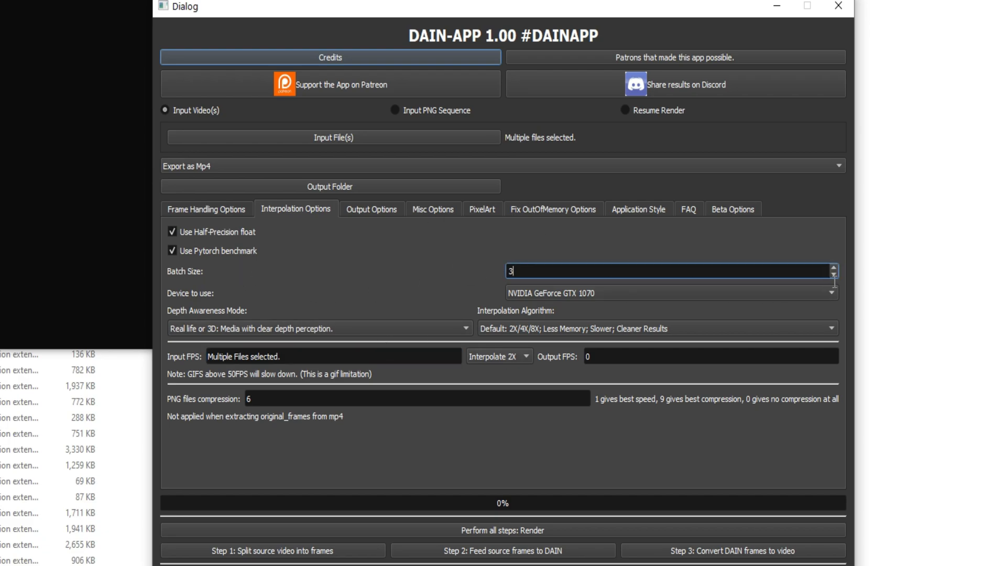
{"action": "left_click", "coordinate": [833, 274]}
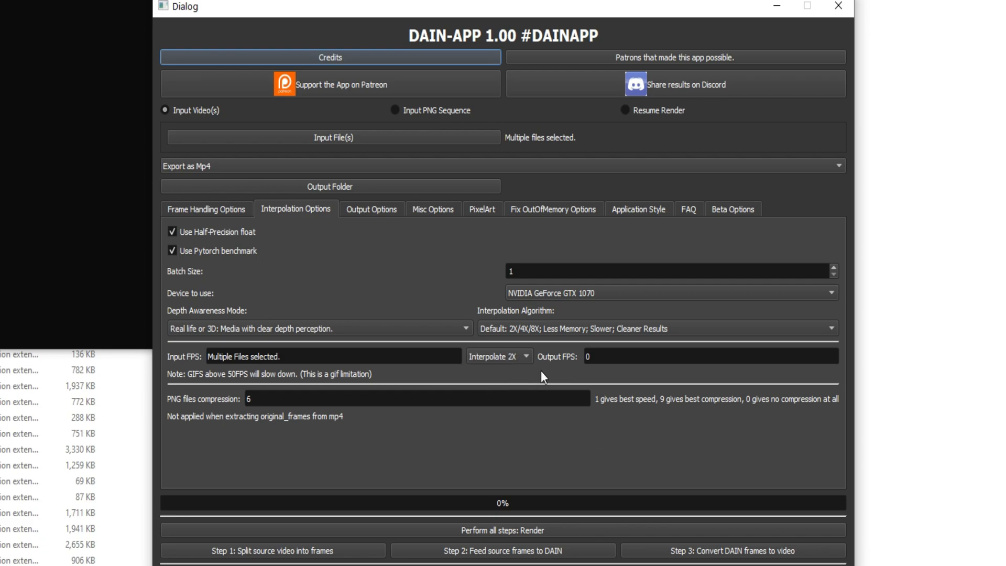
{"action": "left_click", "coordinate": [417, 398]}
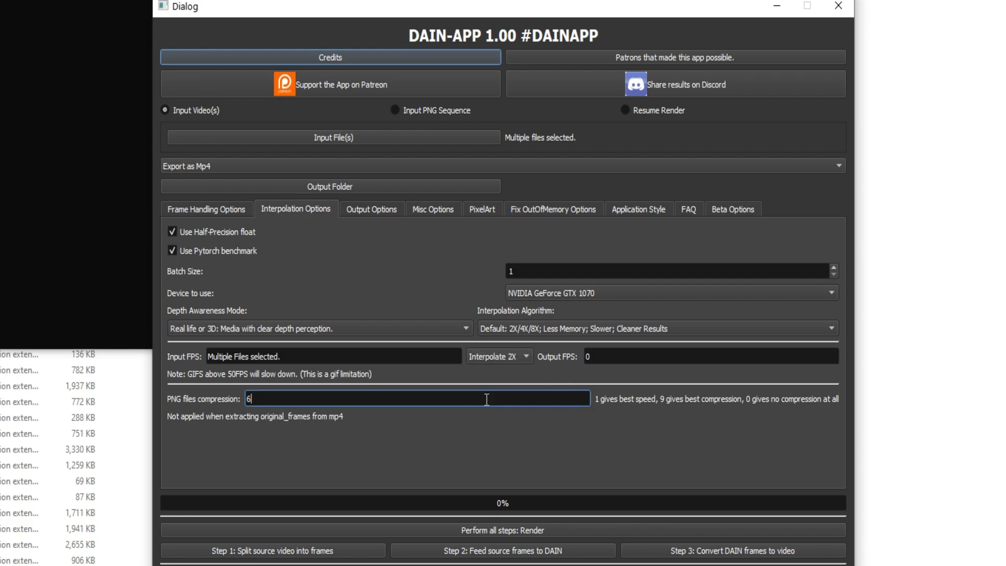
View Misc Options, then Fix OutOfMemory Options showing 2-by-2 frame division
{"action": "left_click", "coordinate": [433, 208]}
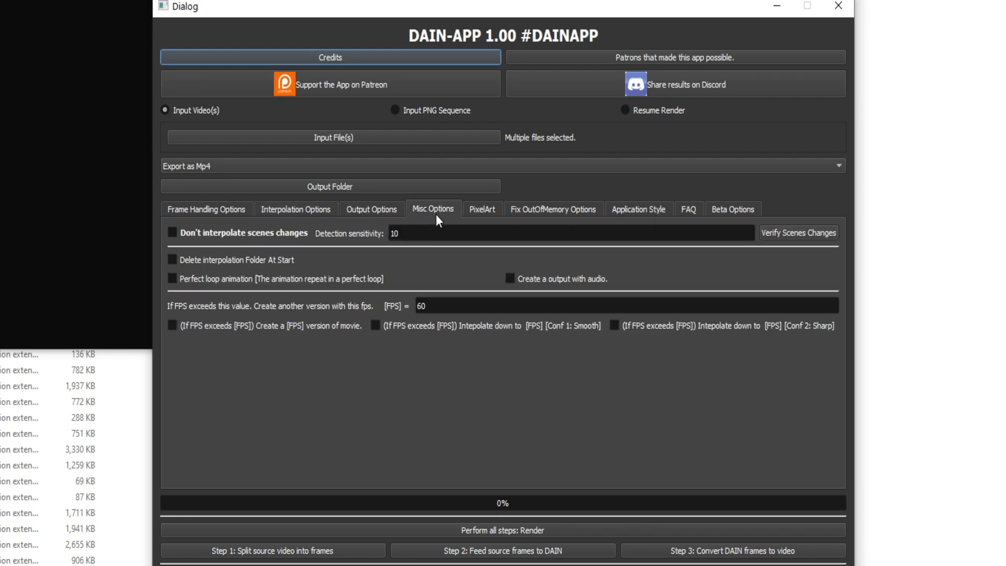
{"action": "mouse_move", "coordinate": [482, 224]}
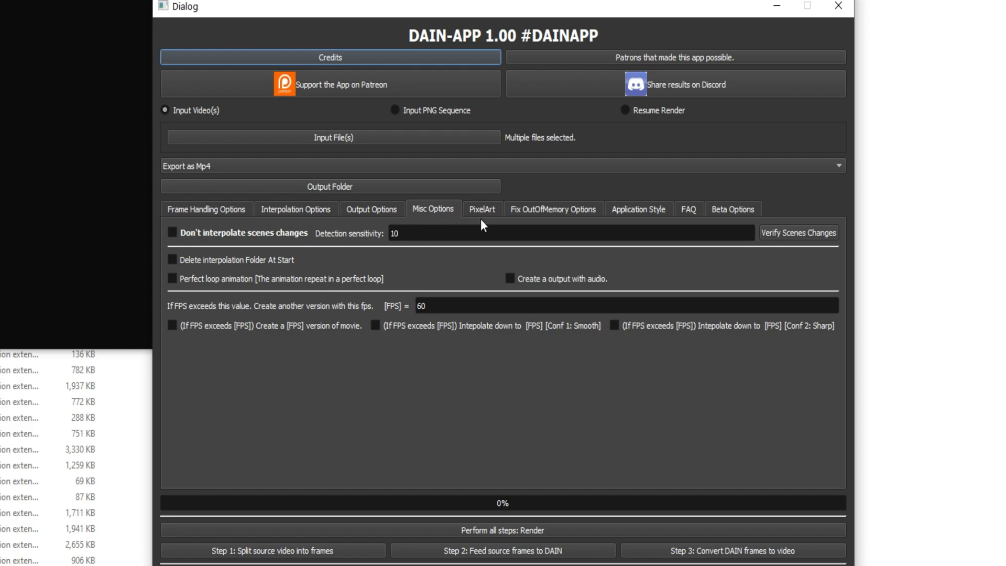
{"action": "left_click", "coordinate": [553, 209]}
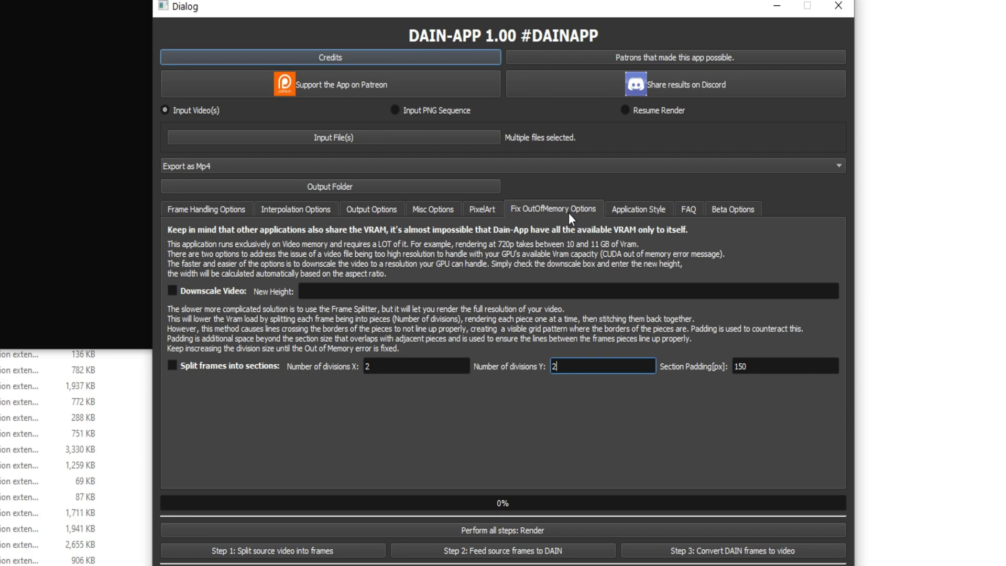
{"action": "mouse_move", "coordinate": [350, 275]}
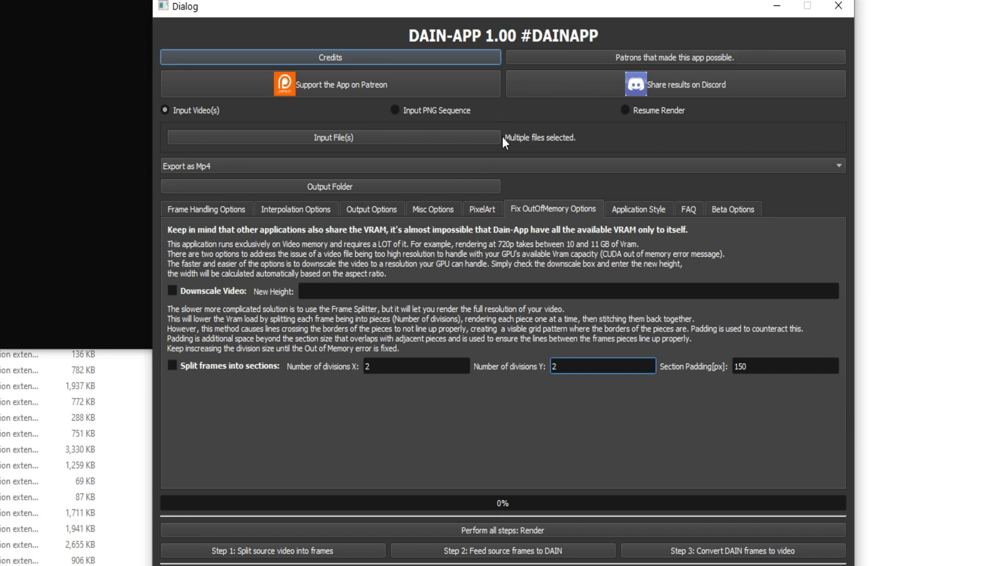
{"action": "left_click", "coordinate": [171, 289]}
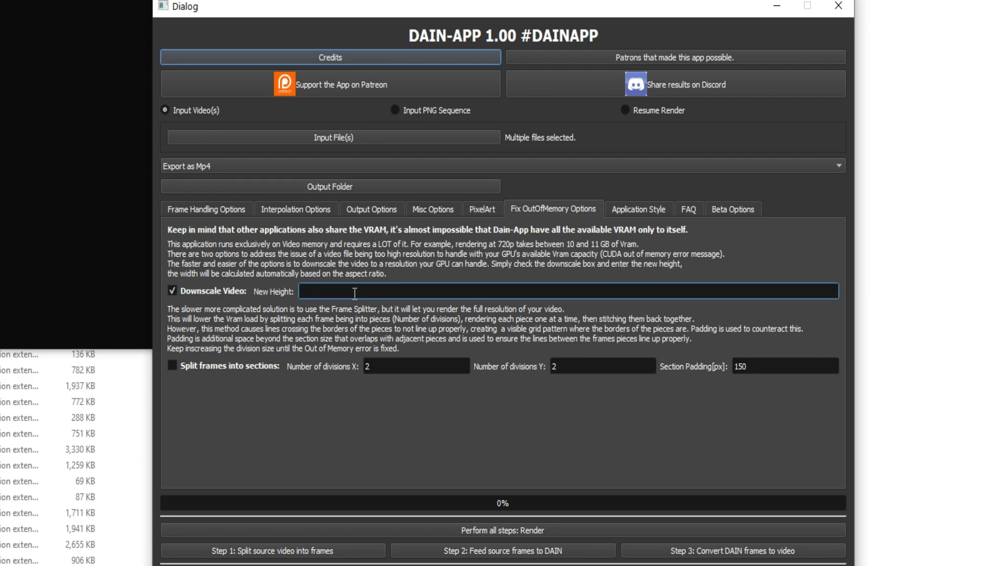
{"action": "type", "text": "12"}
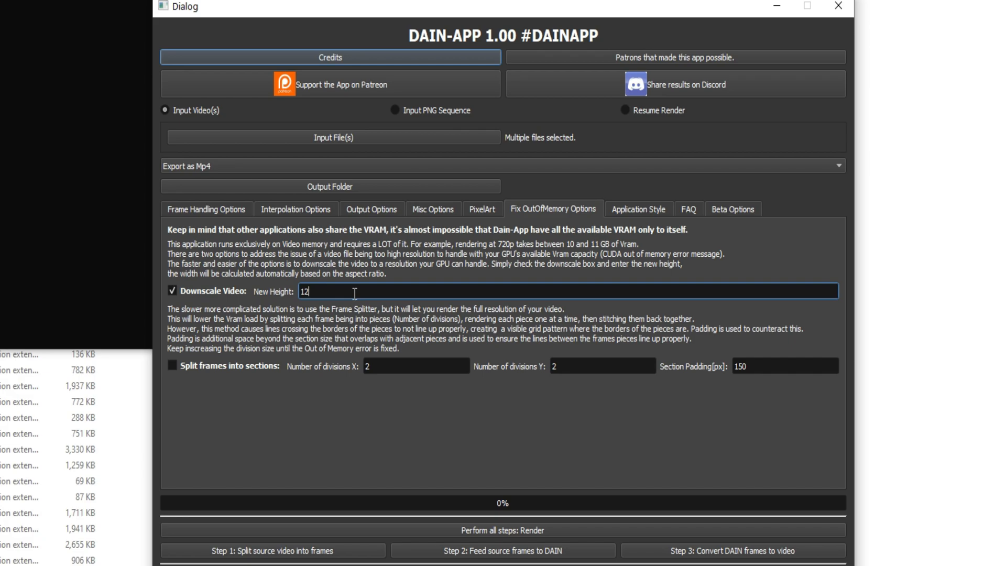
{"action": "type", "text": "82"}
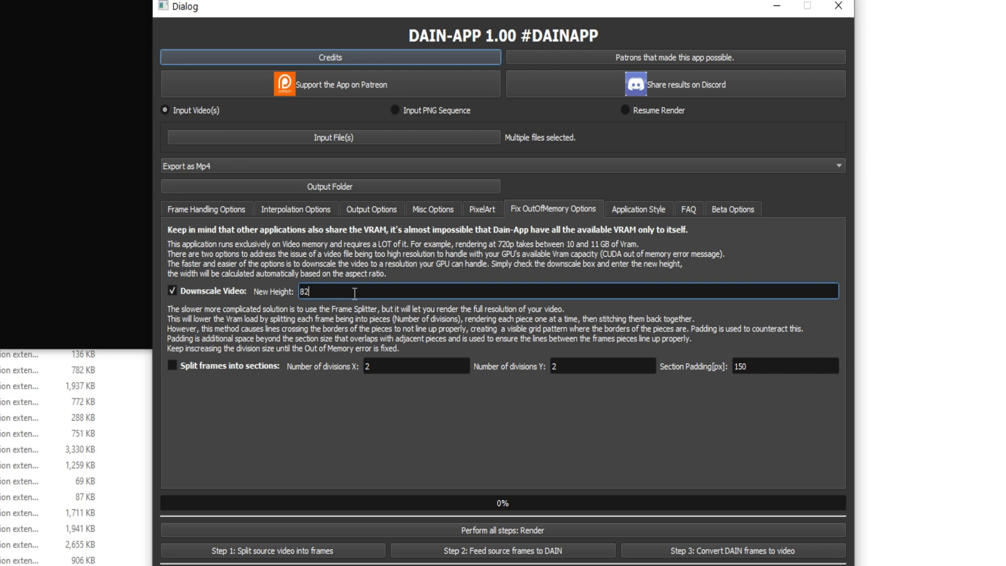
{"action": "type", "text": "720"}
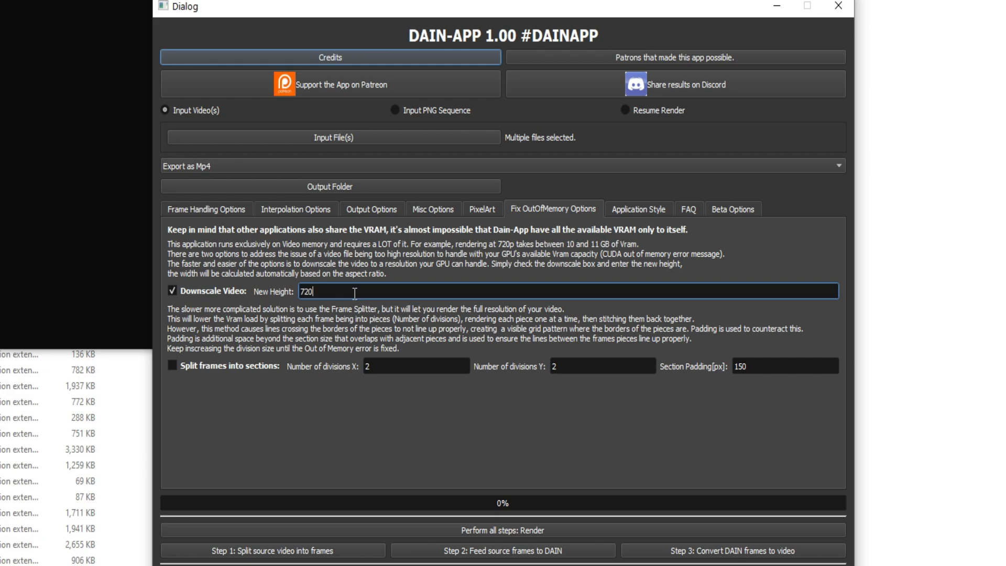
{"action": "type", "text": "1440"}
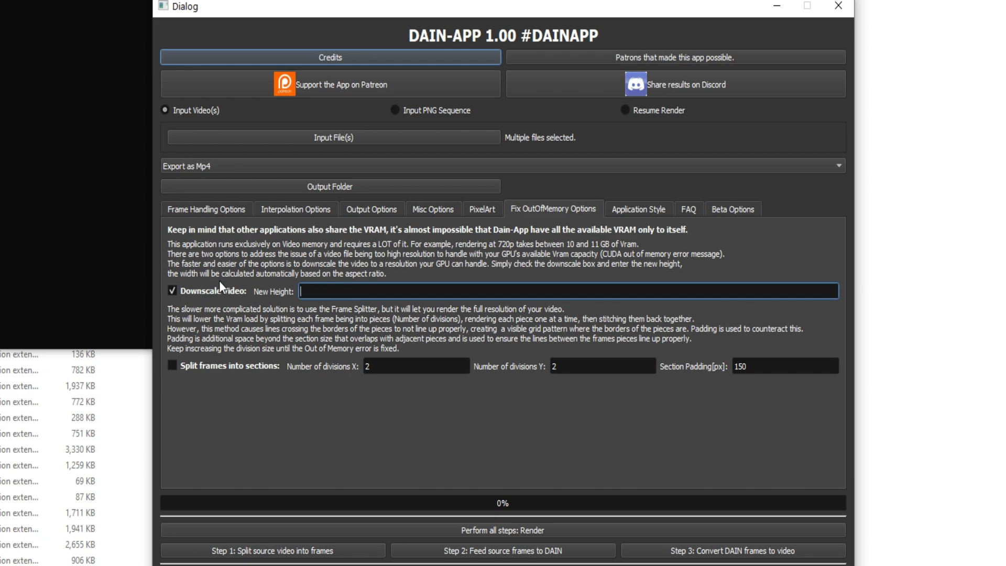
{"action": "left_click", "coordinate": [172, 365]}
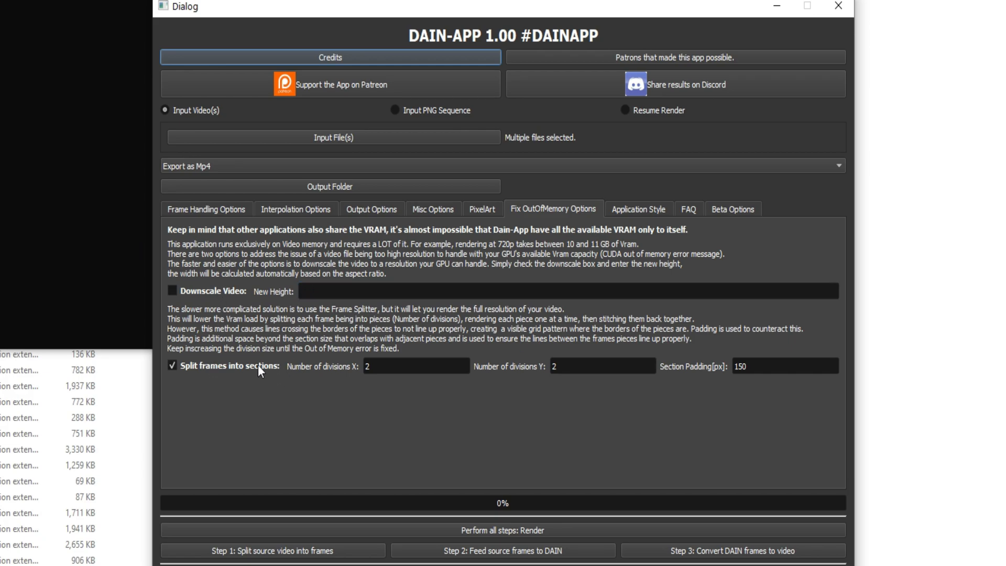
{"action": "left_click", "coordinate": [172, 366]}
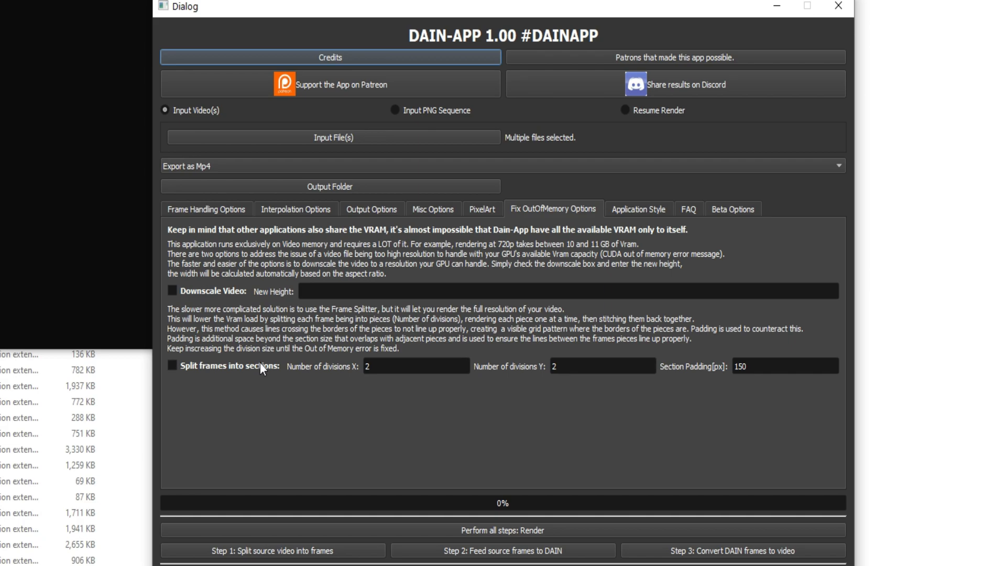
{"action": "mouse_move", "coordinate": [527, 386]}
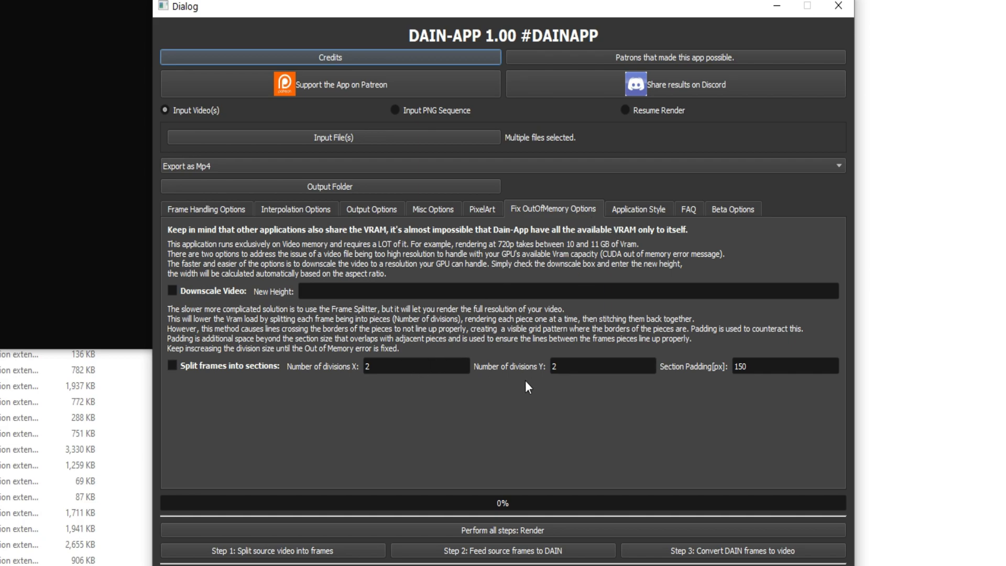
Apply Dark Mode under Application Style, view Beta Options, then return to Frame Handling Options
{"action": "left_click", "coordinate": [637, 208]}
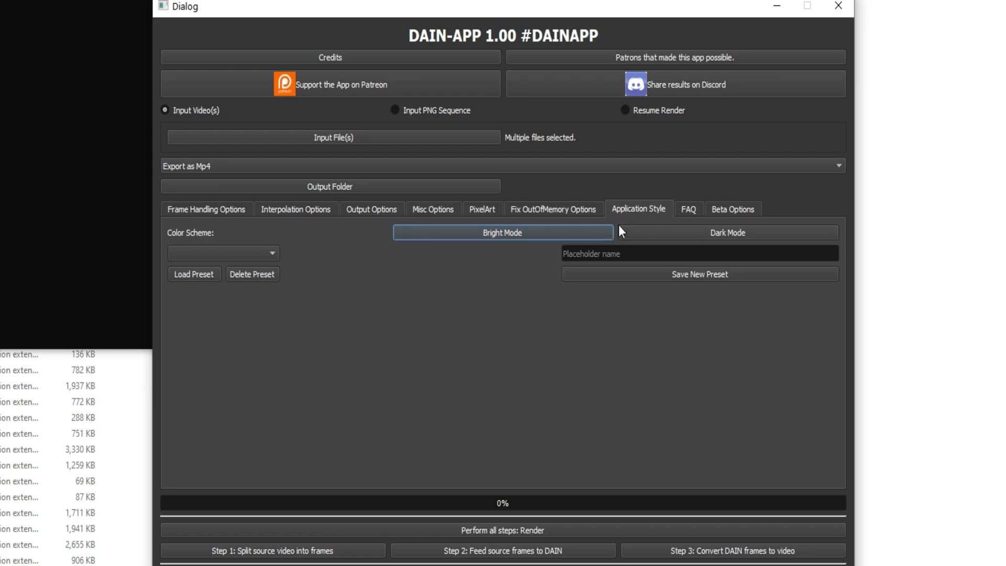
{"action": "left_click", "coordinate": [727, 232]}
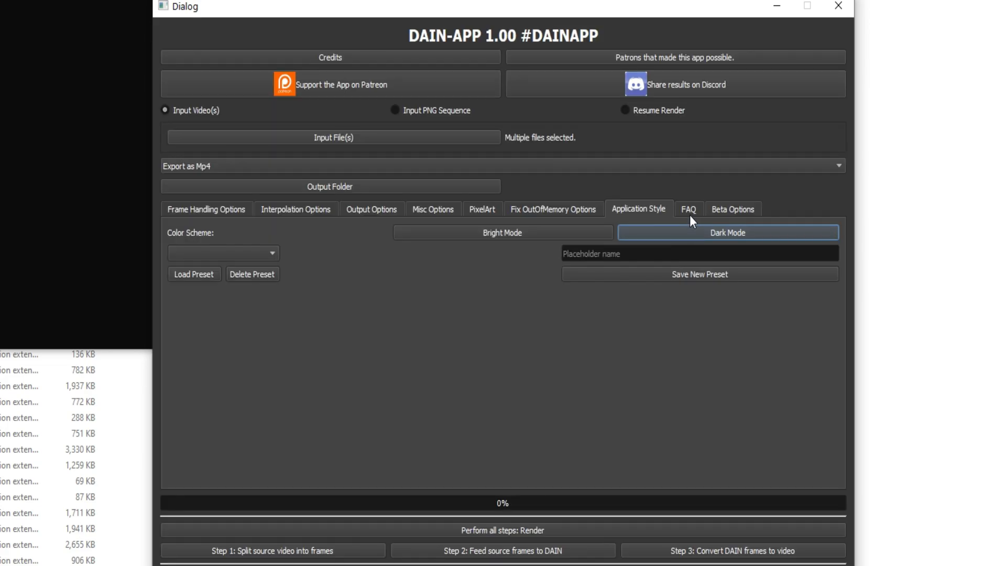
{"action": "left_click", "coordinate": [732, 209]}
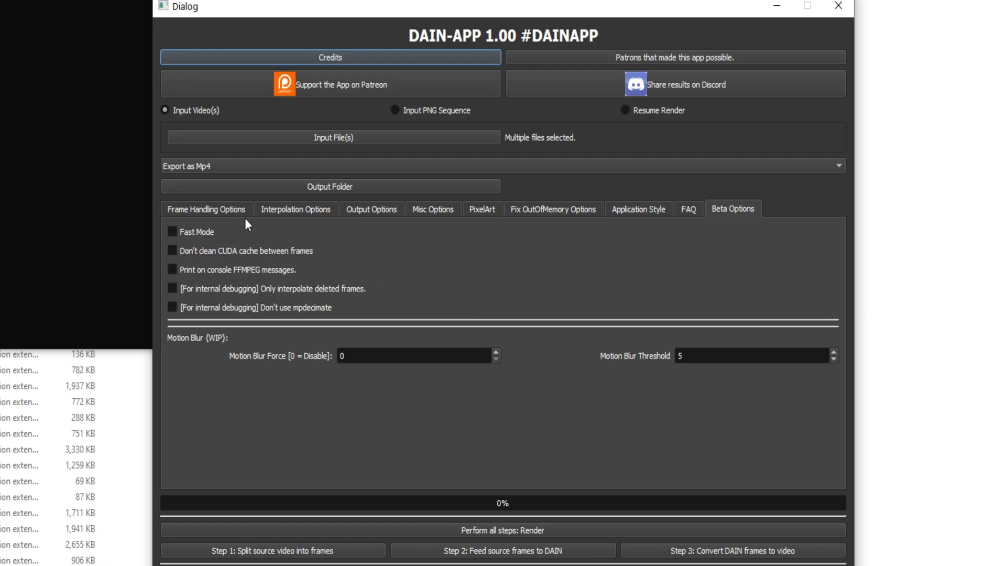
{"action": "left_click", "coordinate": [206, 209]}
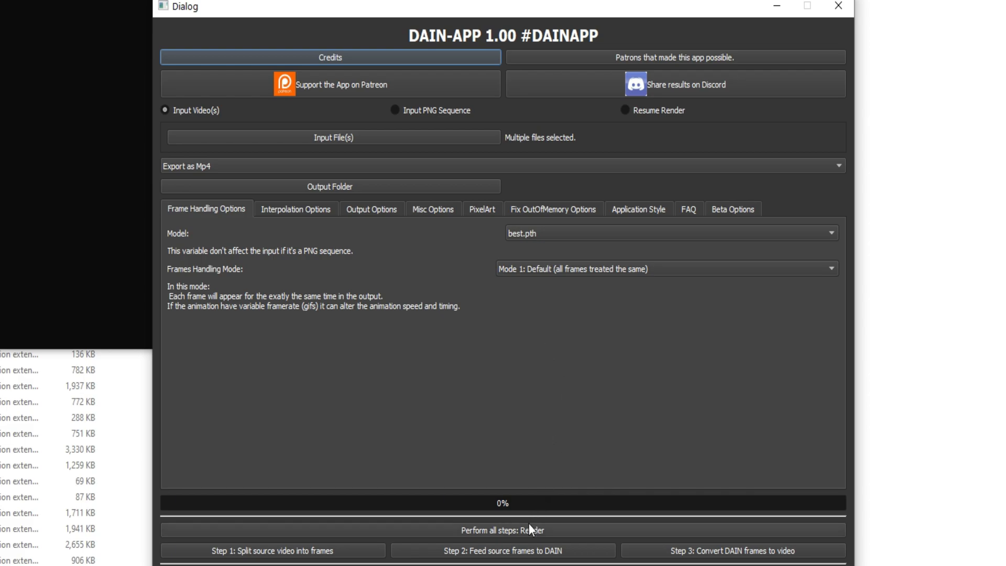
{"action": "mouse_move", "coordinate": [487, 545]}
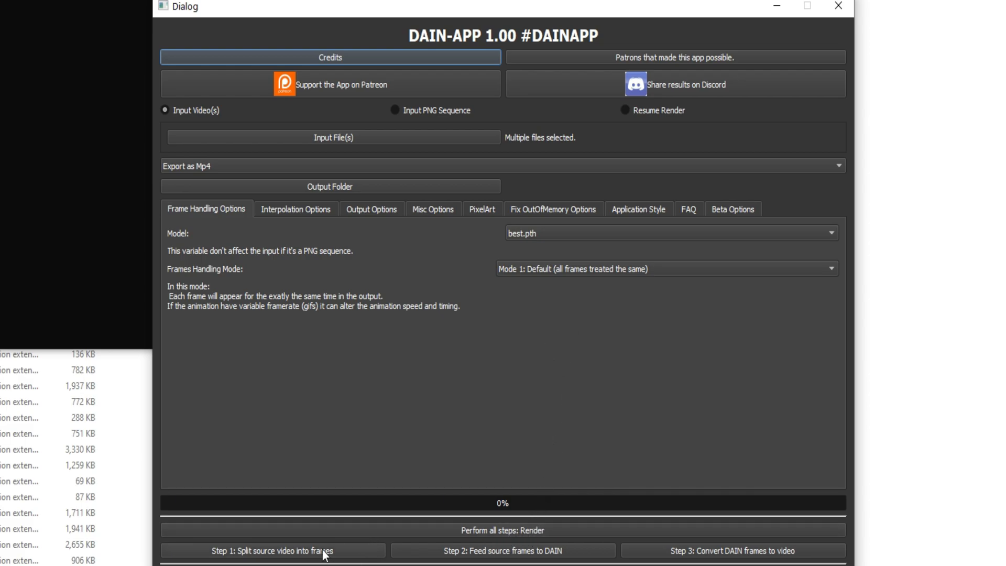
{"action": "mouse_move", "coordinate": [850, 506]}
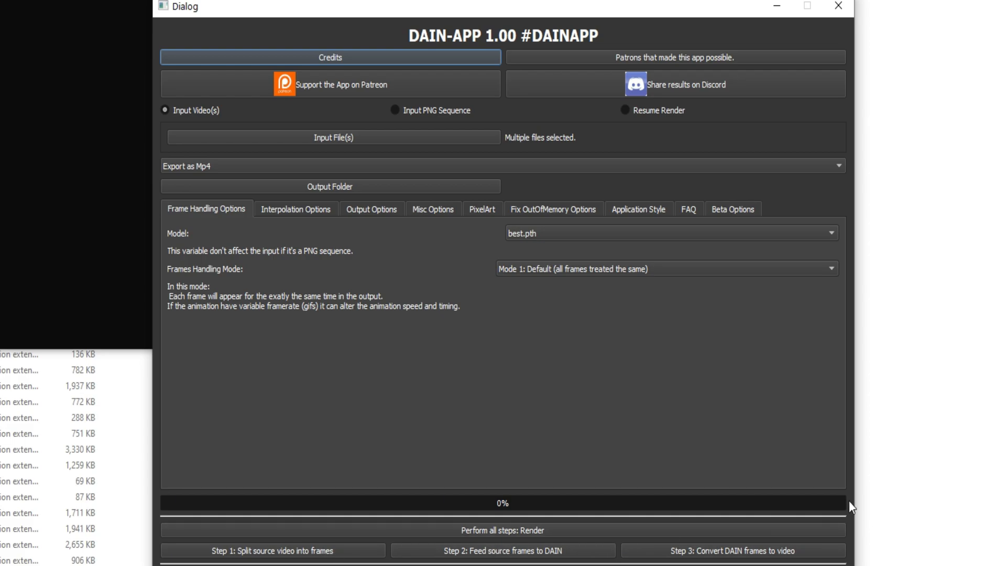
{"action": "mouse_move", "coordinate": [609, 363]}
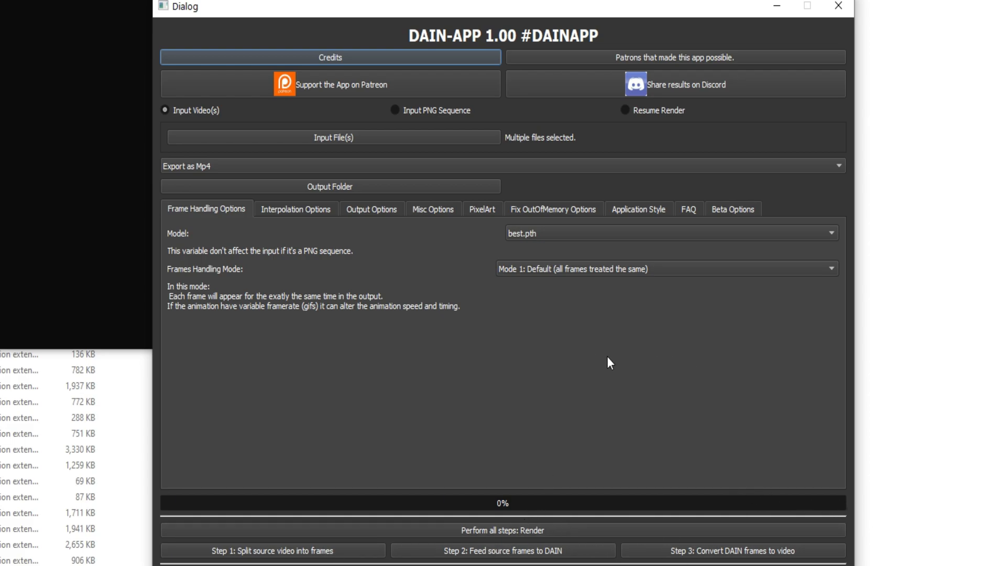